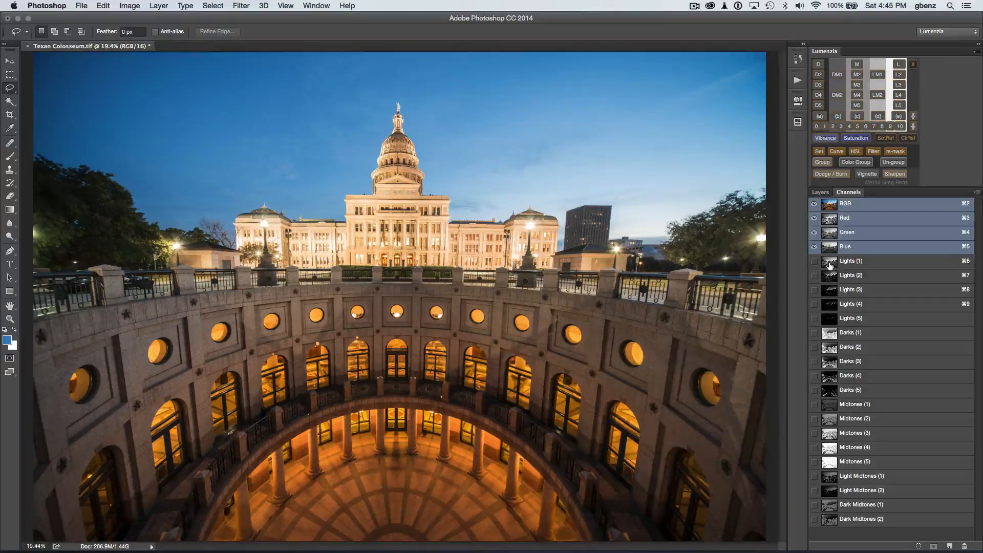
# Step: Load Lights (3) as a selection, add a Curves layer through it, and toggle it to compare
pyautogui.click(851, 288)
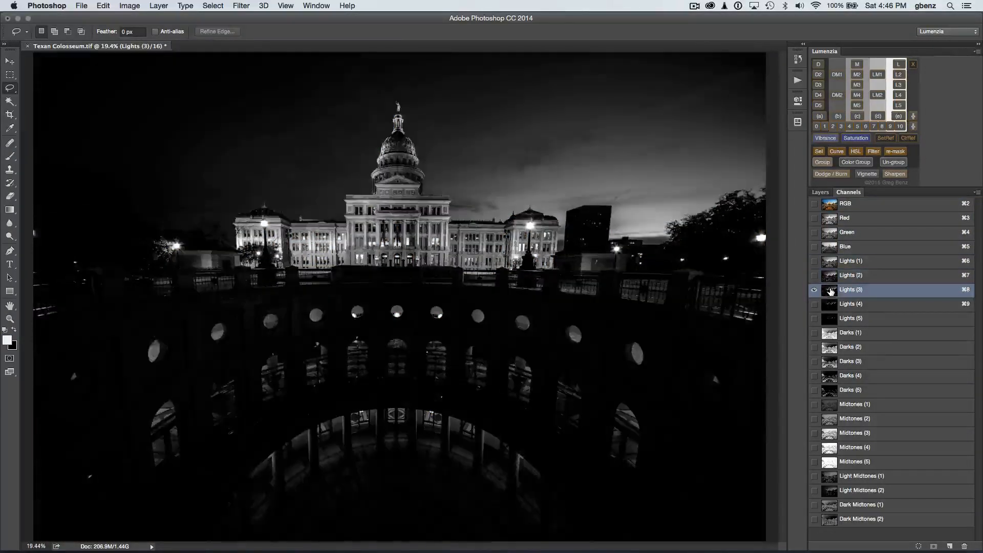
pyautogui.click(828, 290)
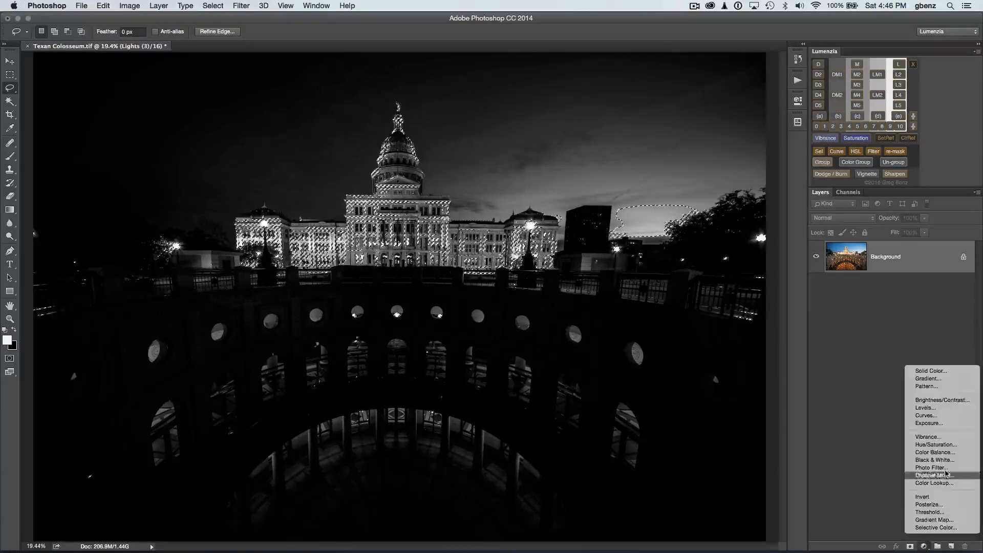
pyautogui.click(927, 415)
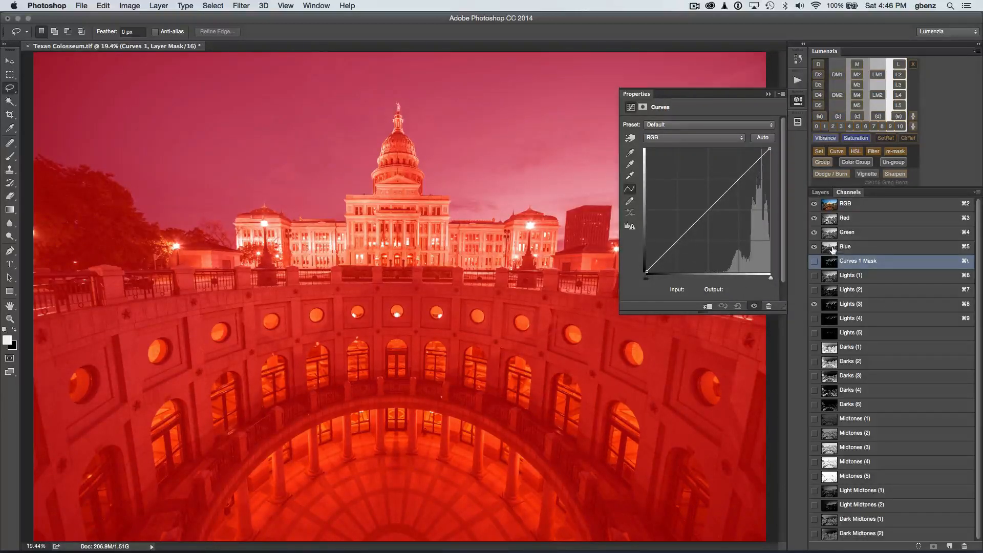
pyautogui.click(846, 204)
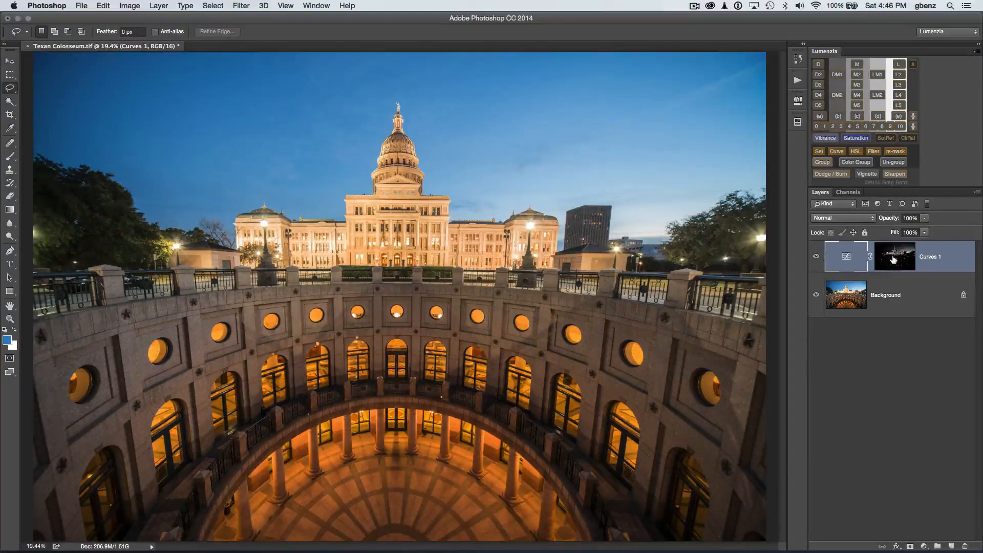
pyautogui.click(895, 256)
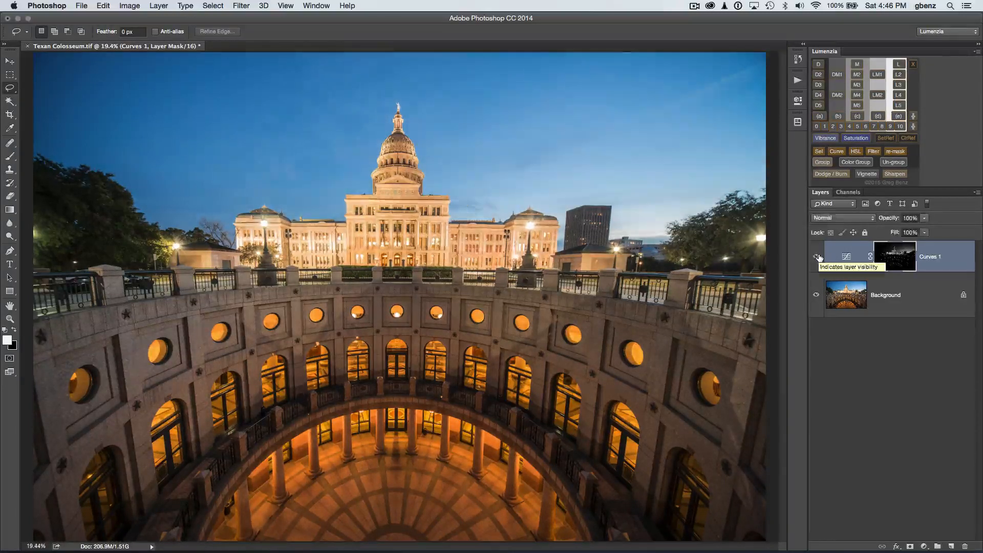
pyautogui.click(817, 258)
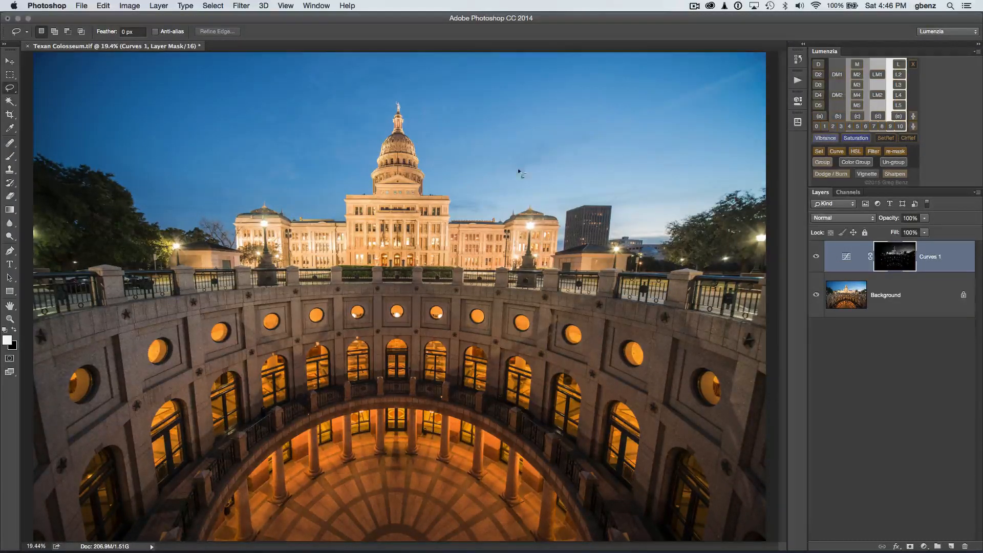
pyautogui.moveTo(624, 170)
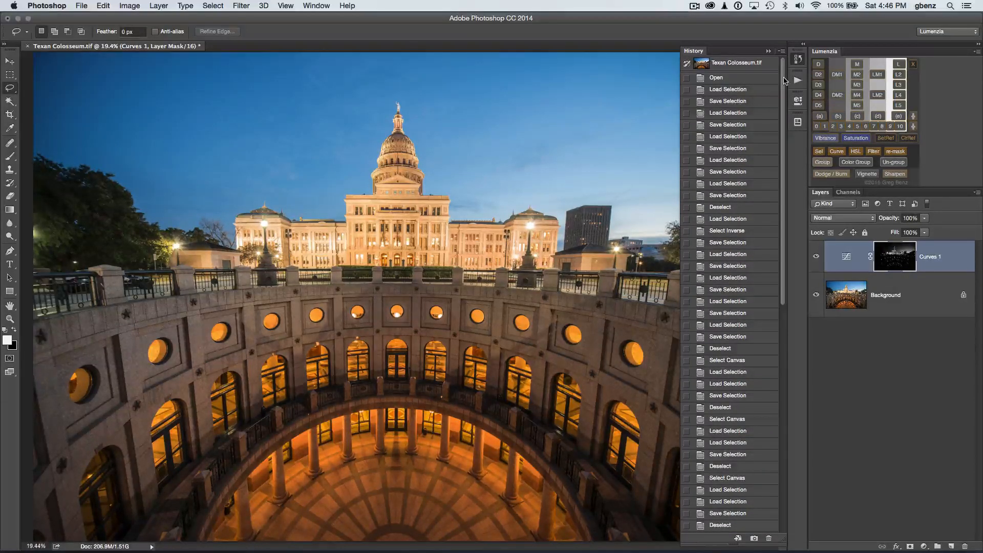
# Step: Scroll the History list of Load/Save Selection steps and step back to the Lights mask preview
pyautogui.scroll(-3)
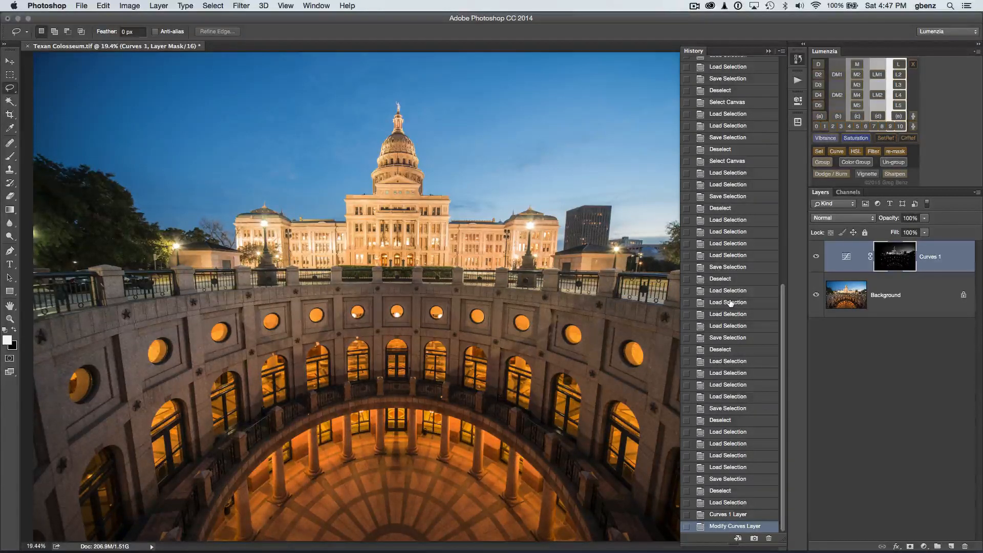
pyautogui.moveTo(761, 372)
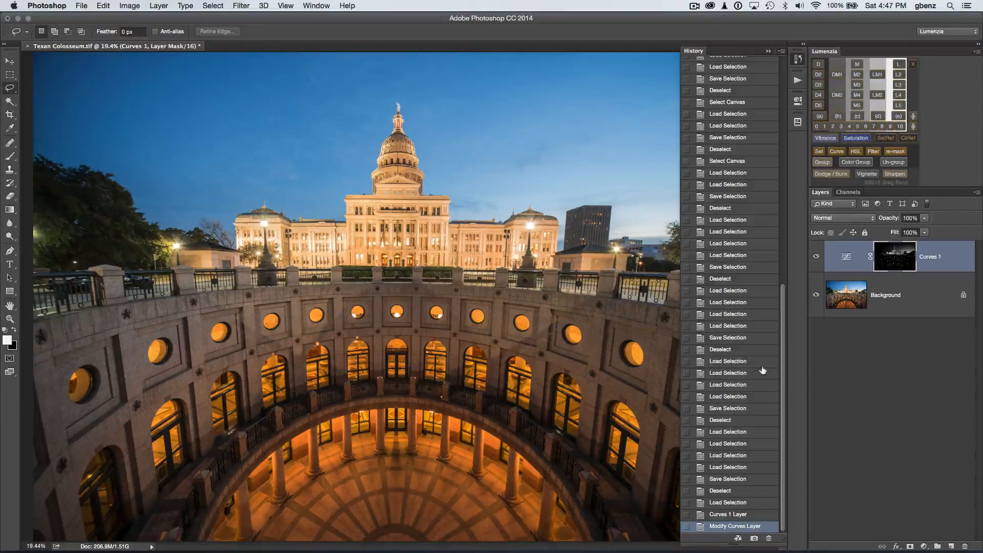
pyautogui.moveTo(783, 386)
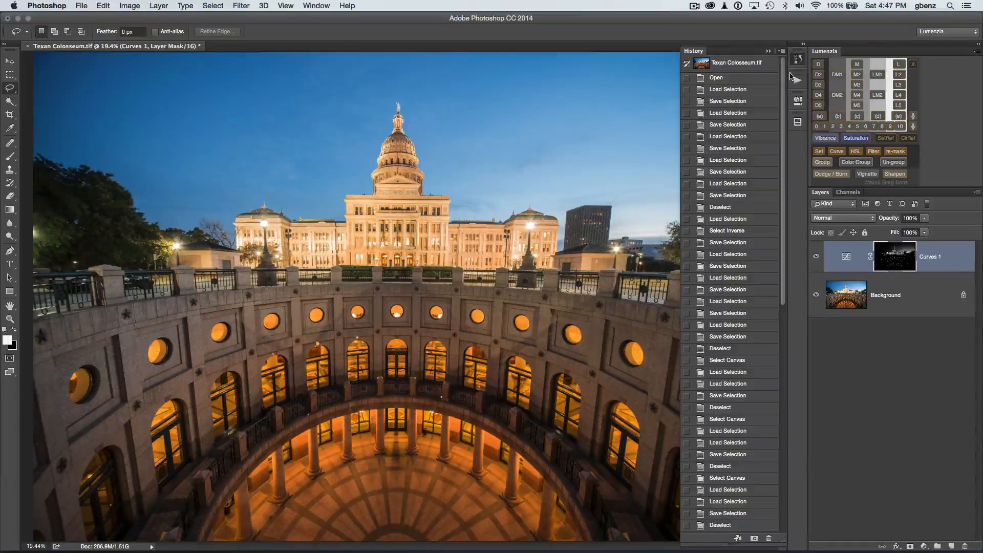
pyautogui.click(716, 77)
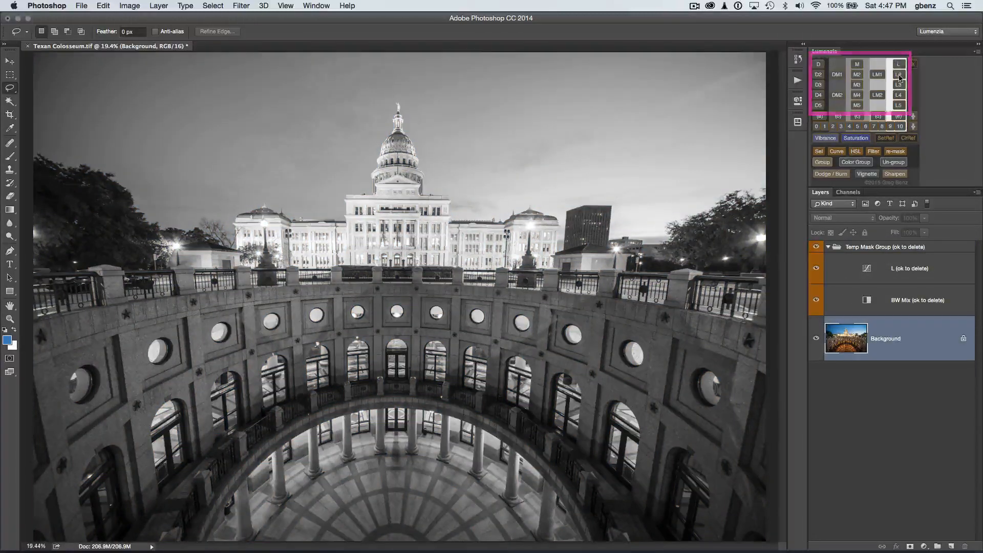
# Step: Preview the L, L2 and L3 masks, then return to the latest History step with the L3 Curves layer
pyautogui.click(898, 85)
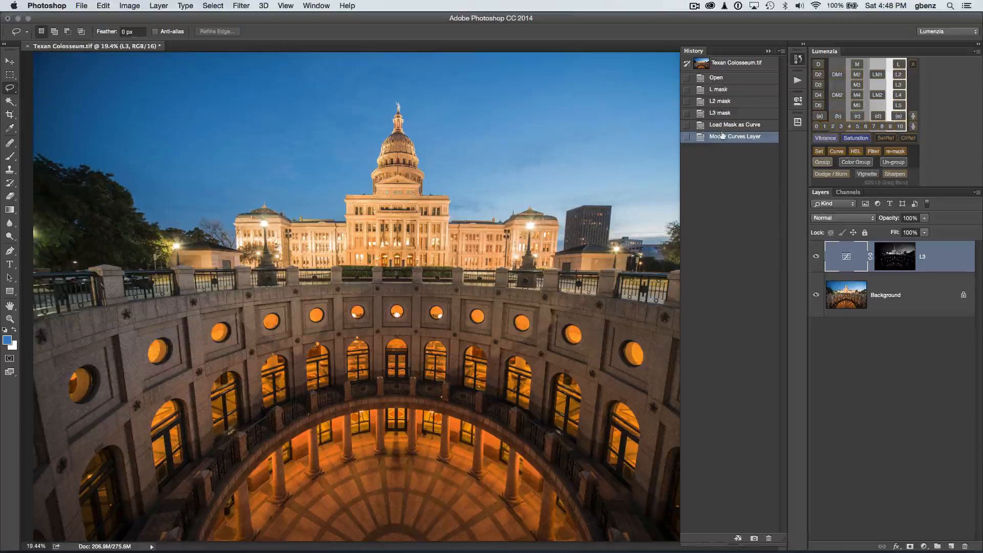
pyautogui.click(735, 136)
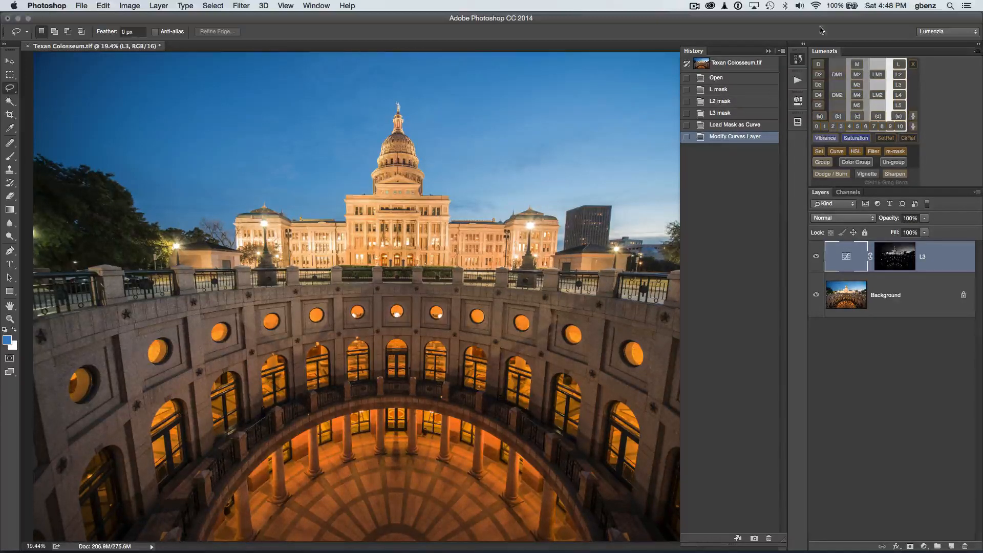
pyautogui.moveTo(786, 81)
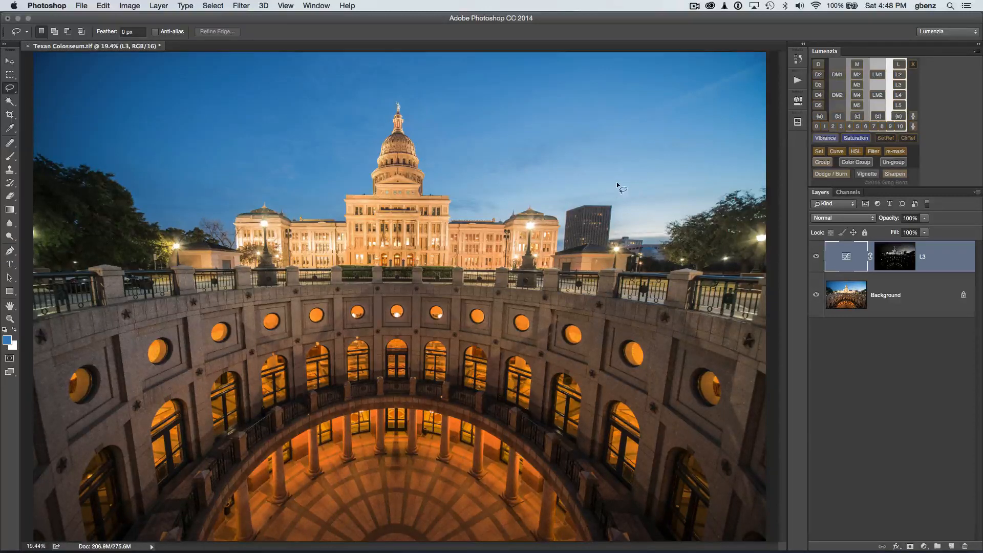
pyautogui.moveTo(627, 173)
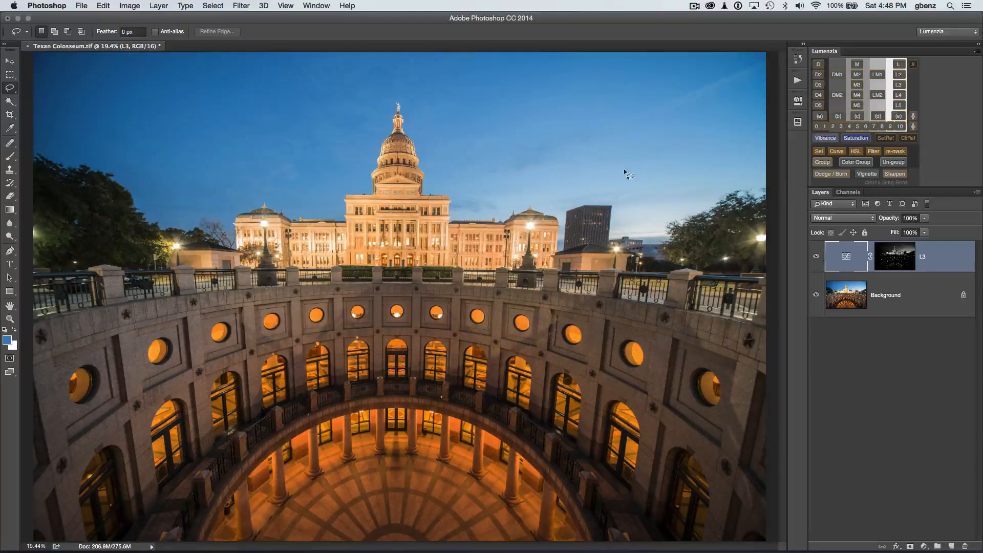
pyautogui.moveTo(627, 209)
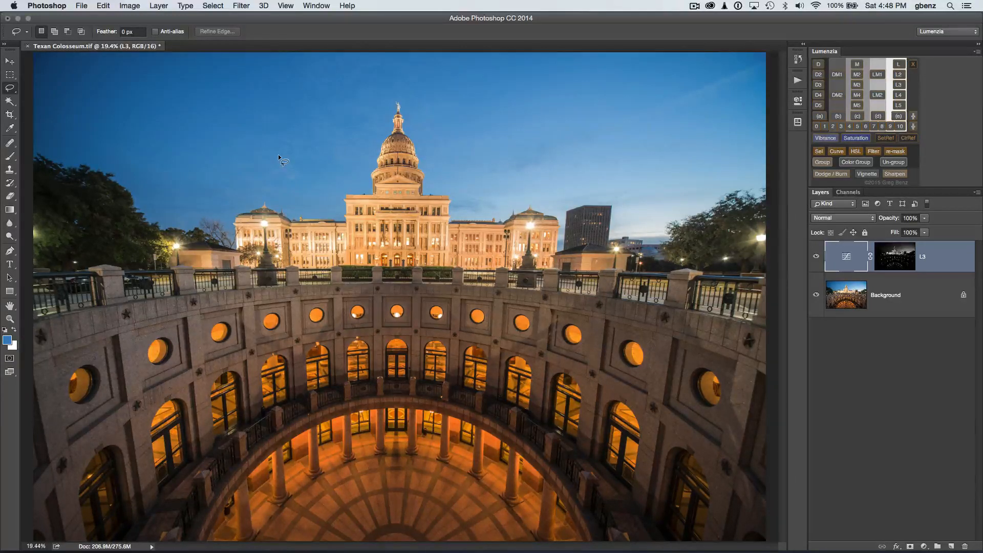
pyautogui.moveTo(596, 162)
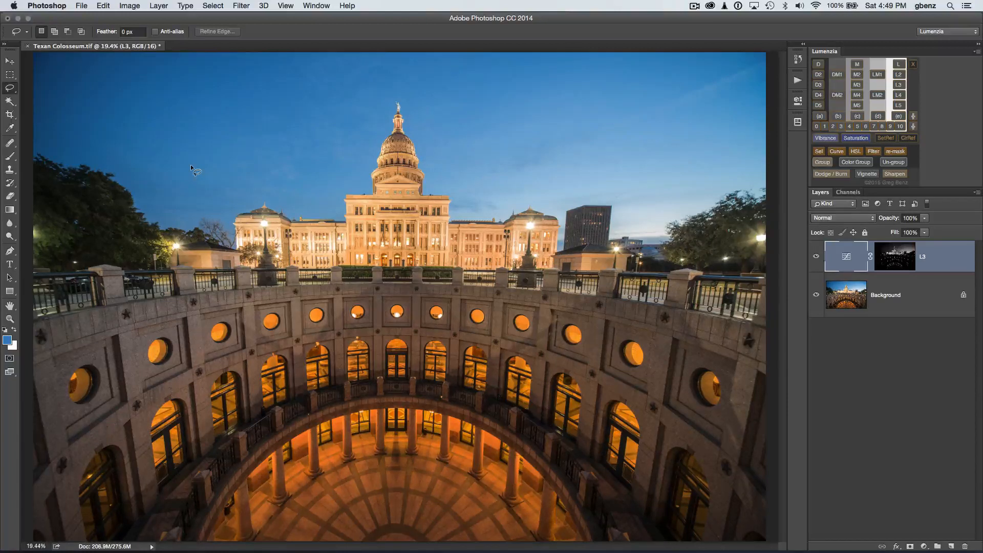
pyautogui.moveTo(486, 163)
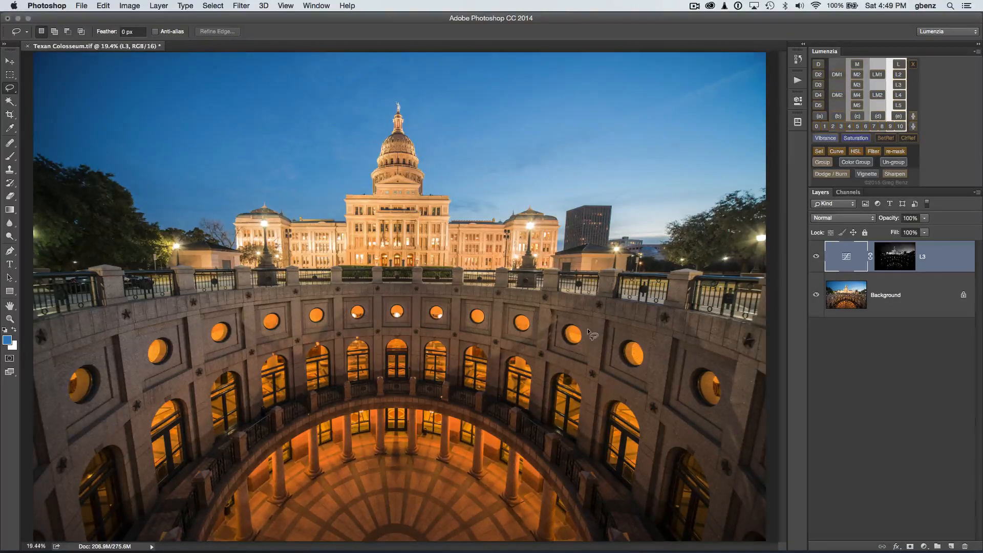
pyautogui.moveTo(589, 345)
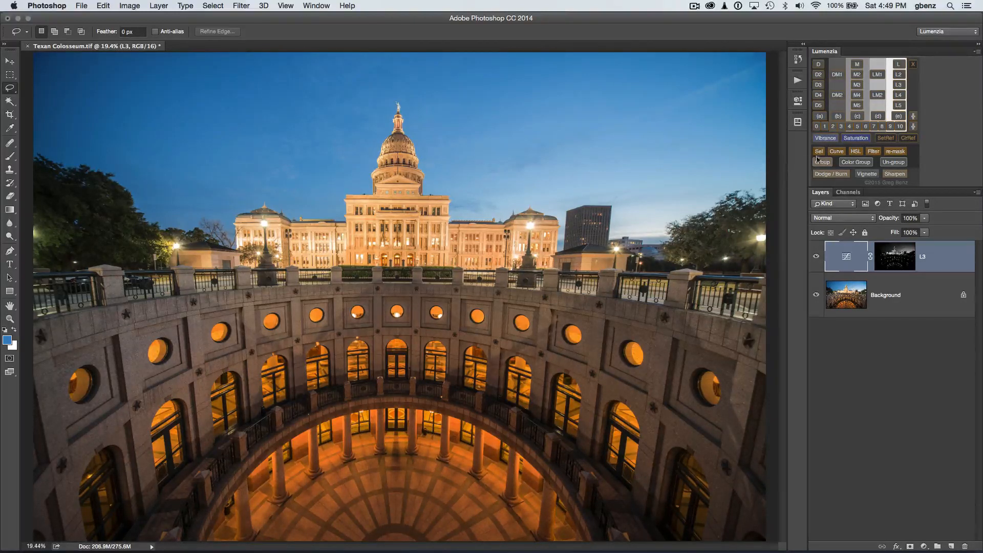
# Step: Create the VIBRANCE masked adjustment above L3, open its settings, and disable its mask to compare
pyautogui.click(824, 137)
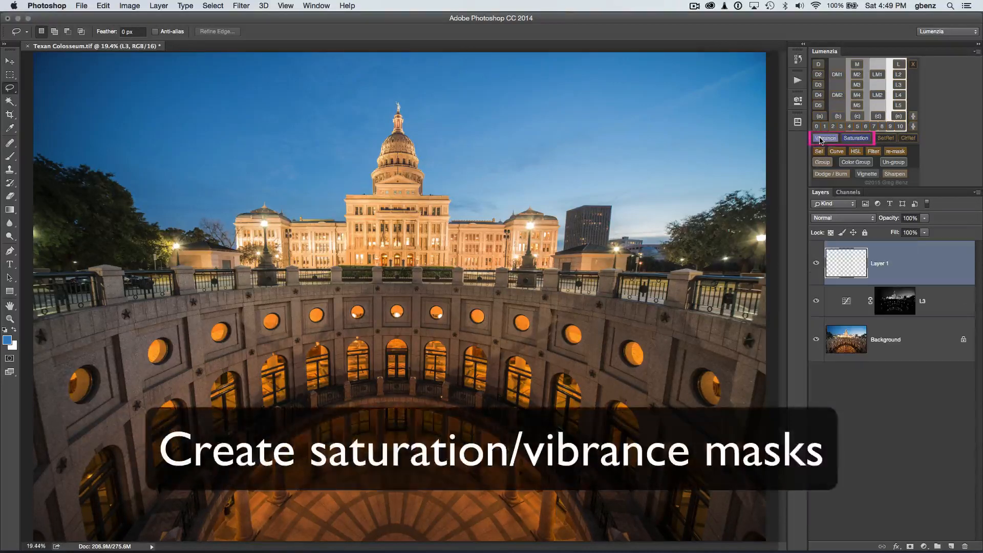
pyautogui.click(825, 138)
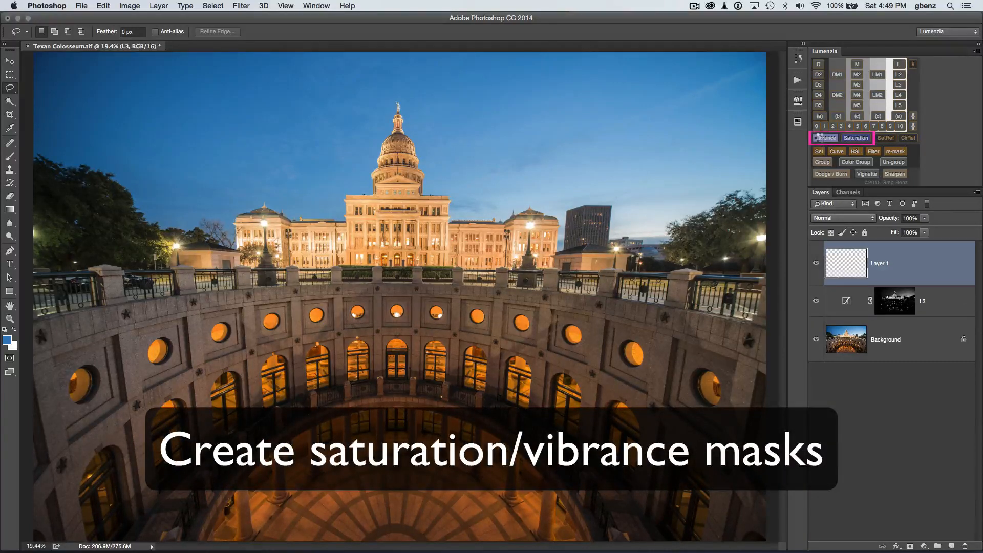
pyautogui.click(825, 137)
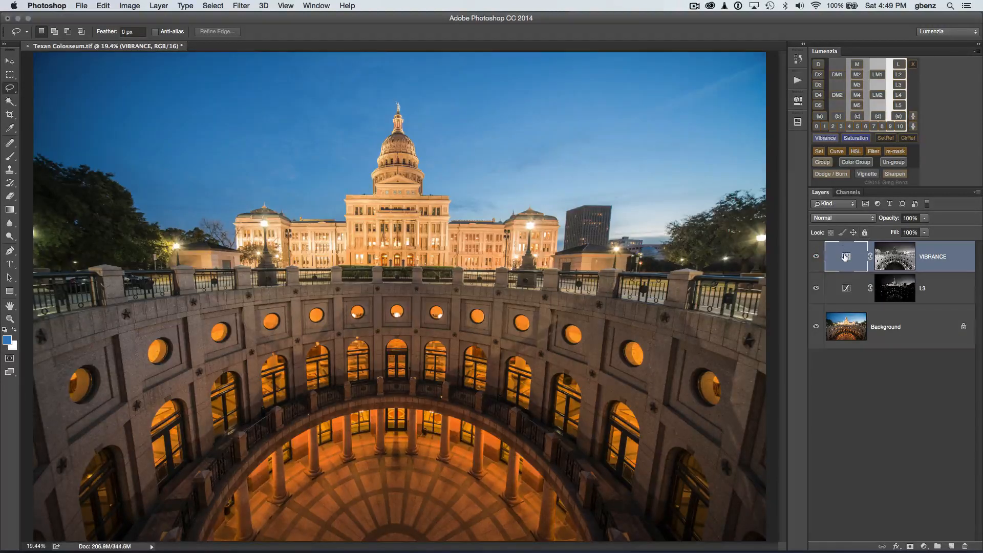
pyautogui.doubleClick(845, 256)
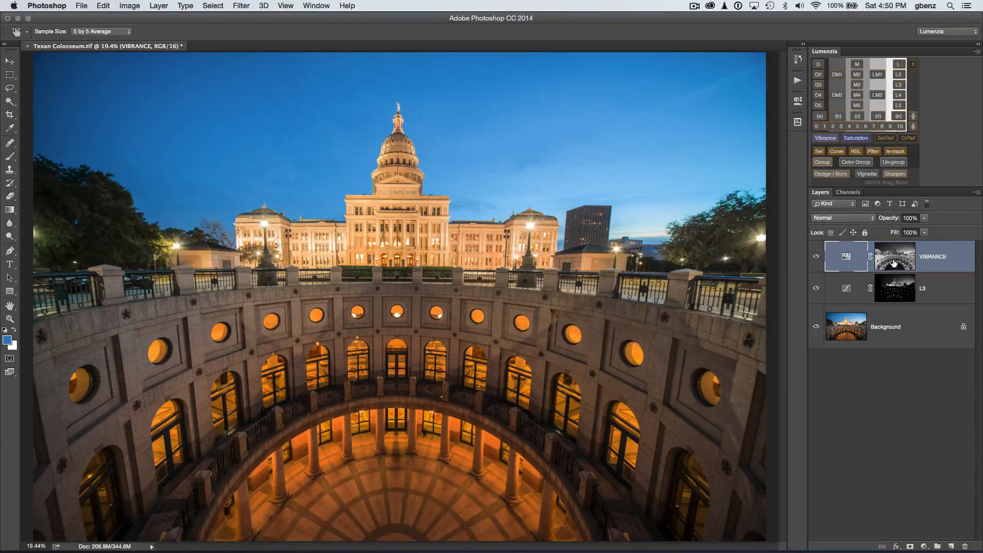
pyautogui.click(894, 256)
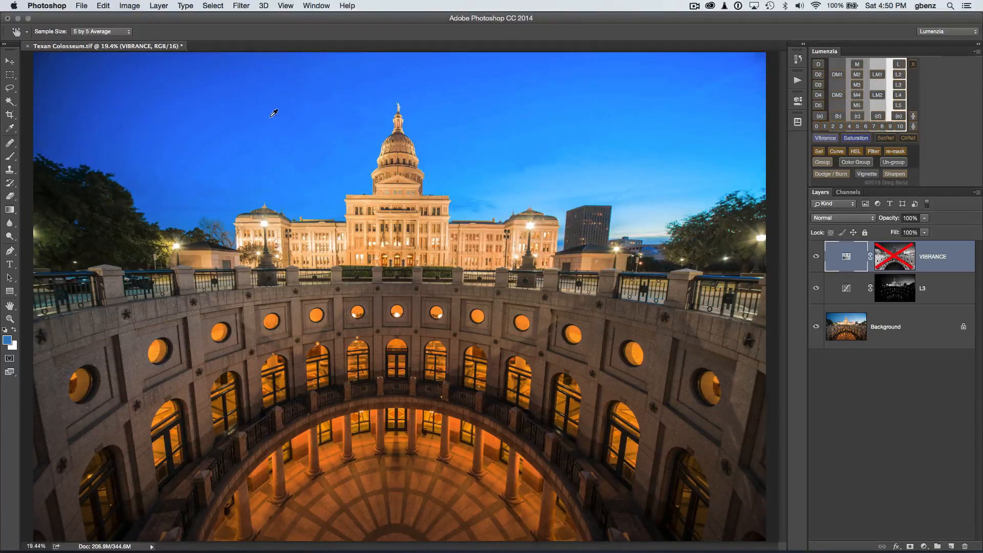
pyautogui.moveTo(502, 213)
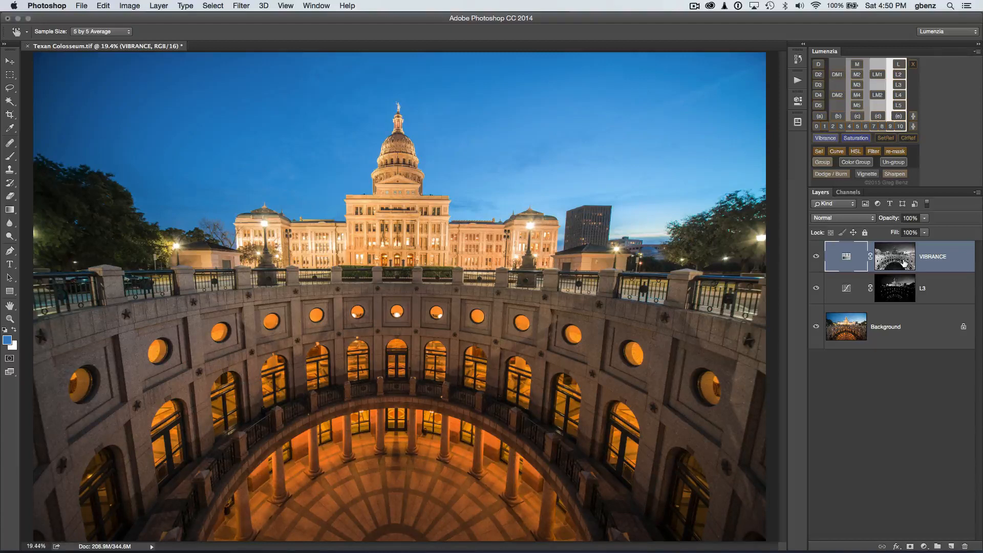
pyautogui.moveTo(895, 256)
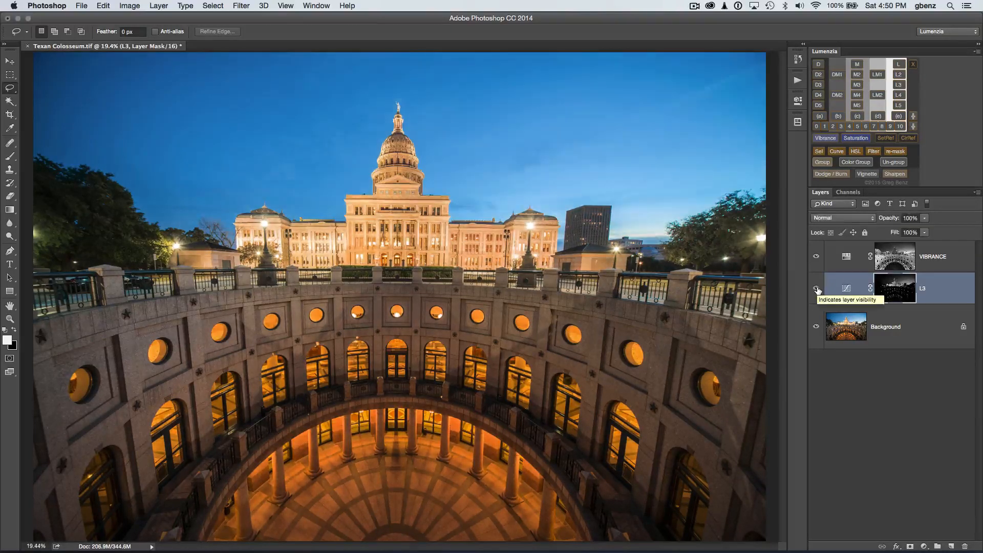
pyautogui.click(817, 288)
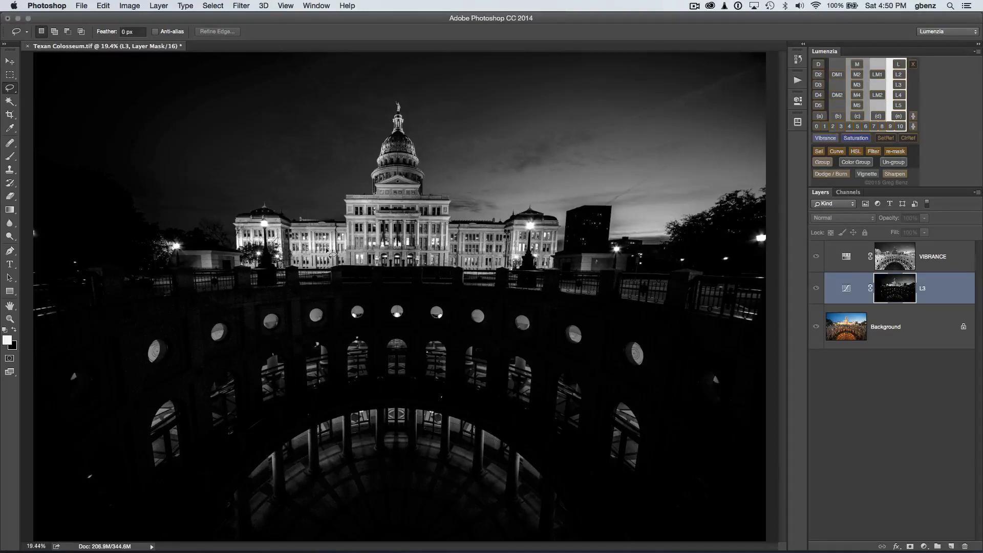
pyautogui.moveTo(559, 194)
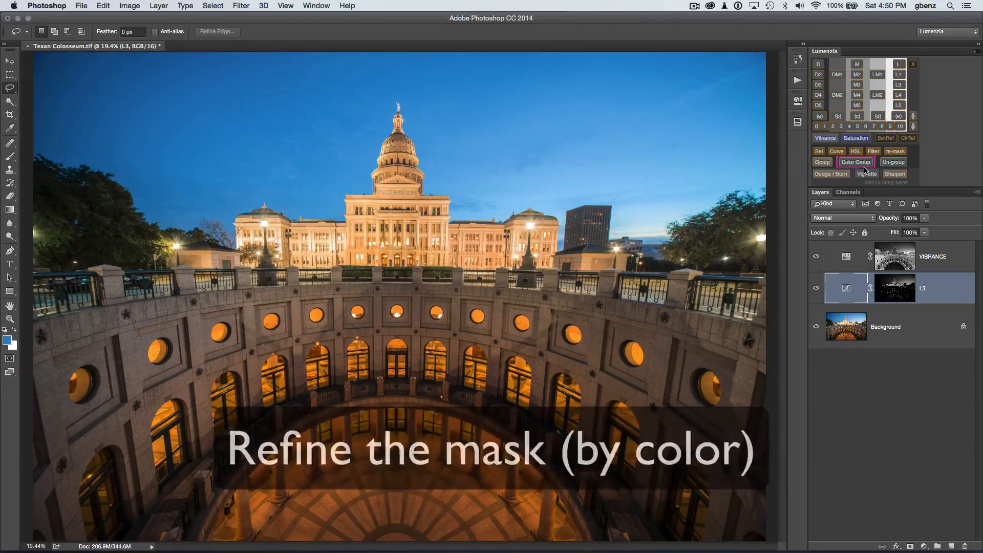
# Step: Group L3 in a Color Mask group from a sampled sky colour range, and check the group mask
pyautogui.click(856, 162)
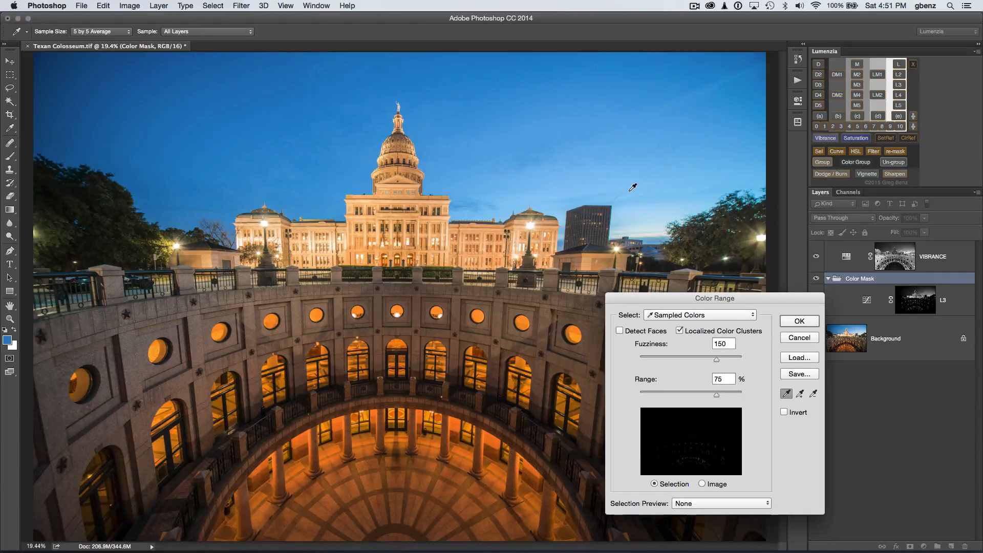
pyautogui.click(365, 107)
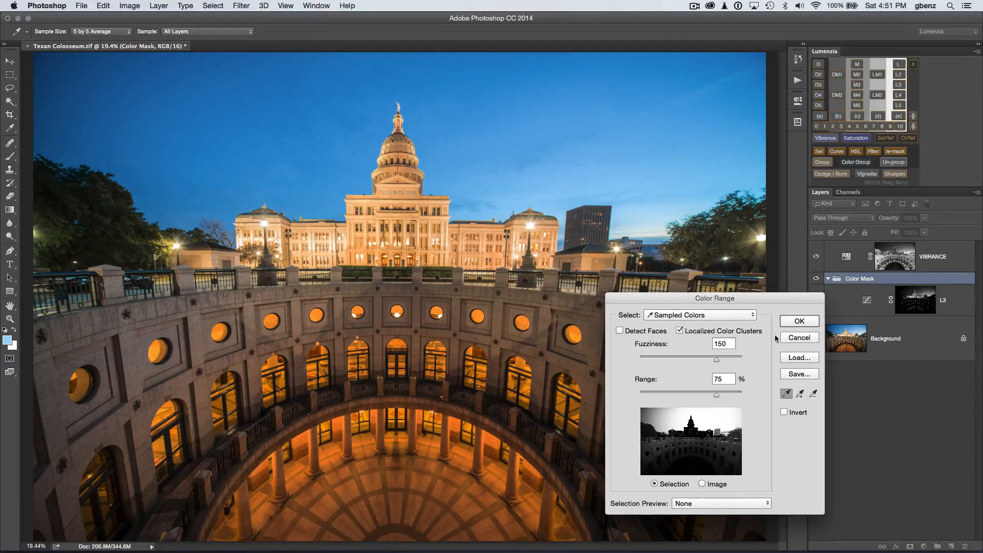
pyautogui.click(799, 321)
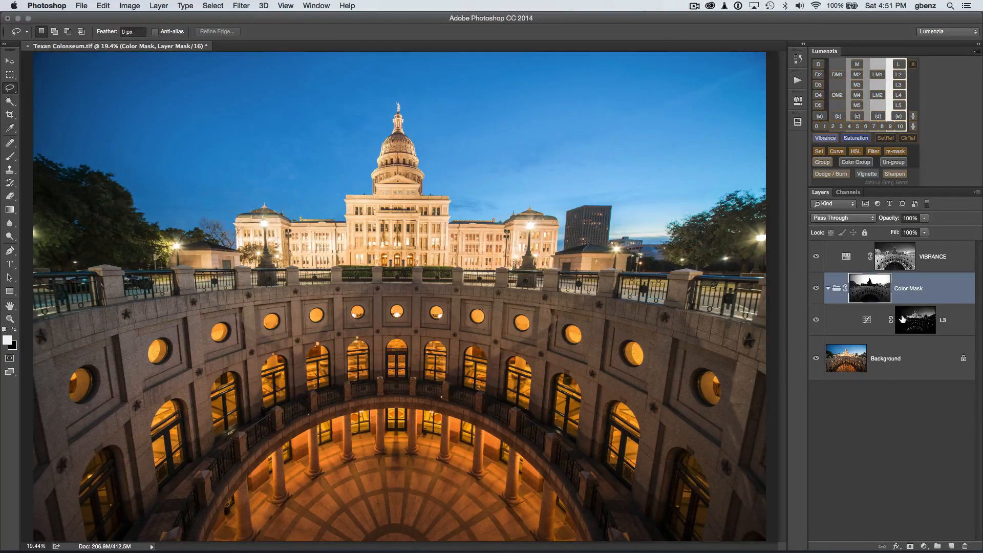
pyautogui.moveTo(878, 288)
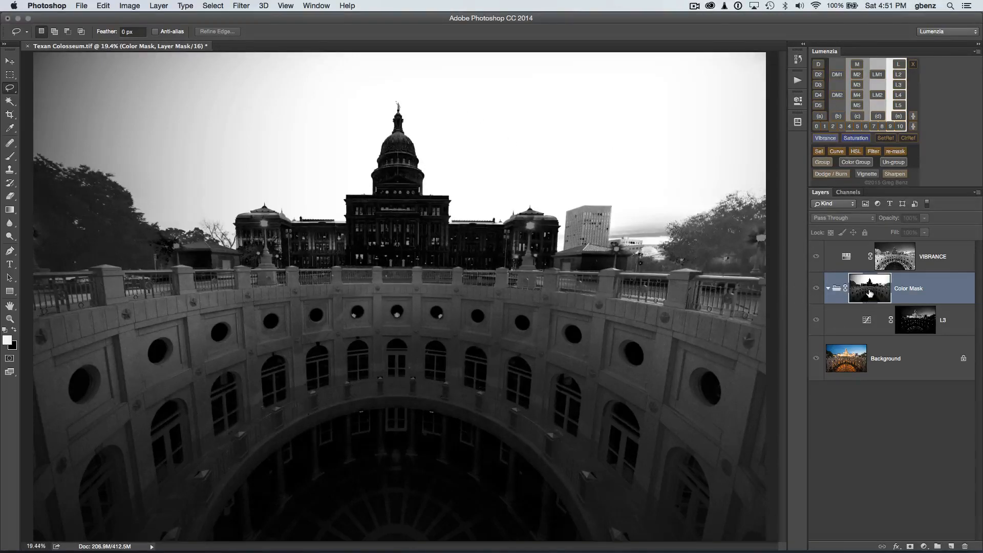
pyautogui.click(817, 290)
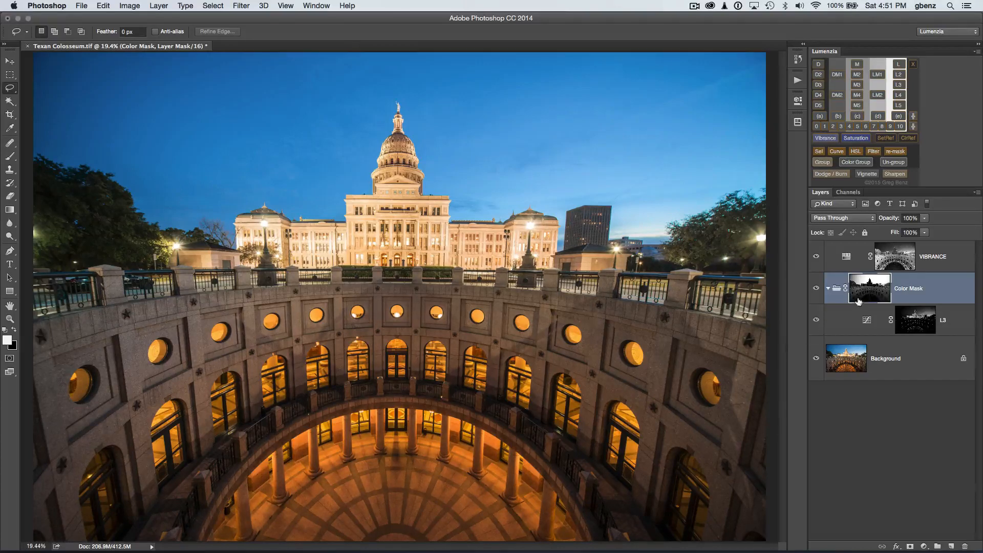
pyautogui.click(869, 288)
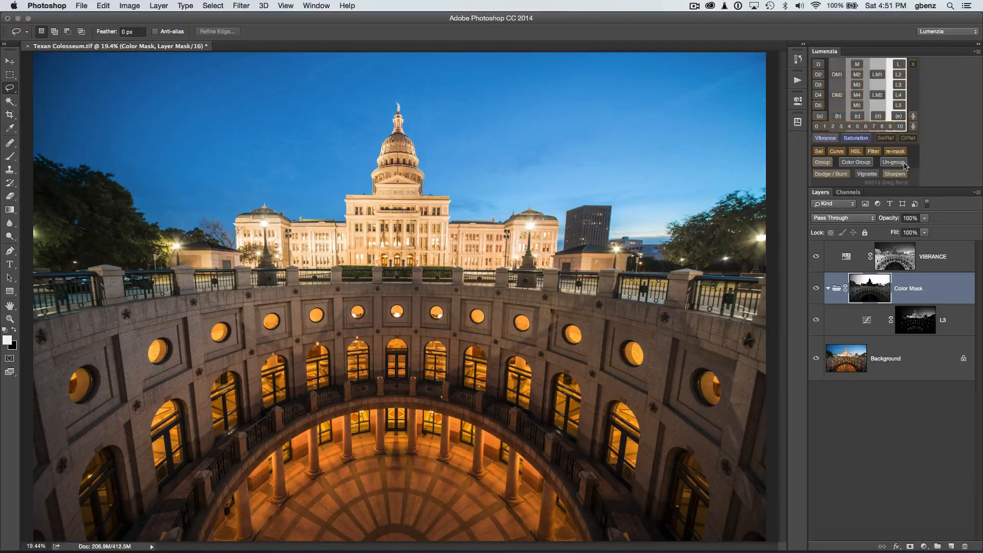
# Step: Un-group the Color Mask group into L3's mask and preview the combined L3 mask
pyautogui.click(893, 162)
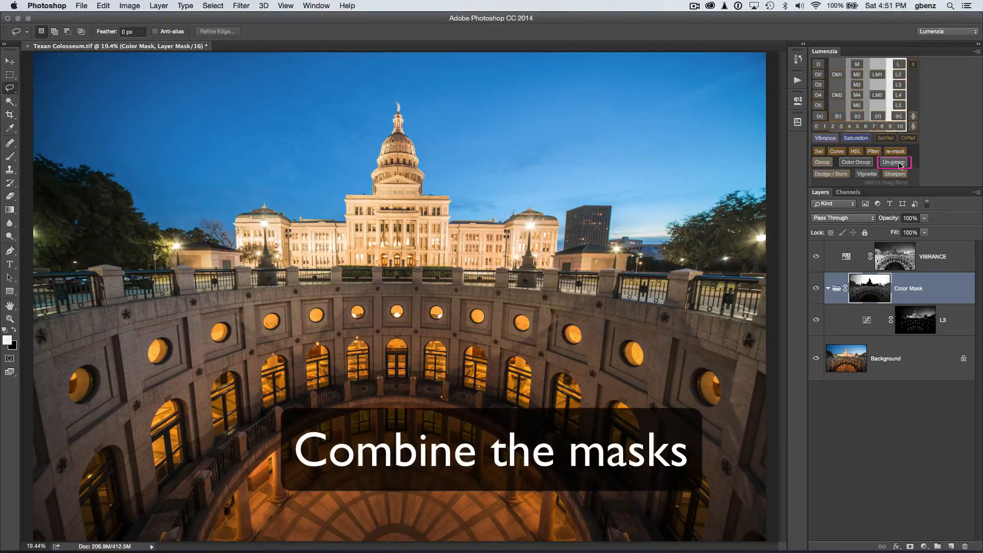
pyautogui.click(893, 162)
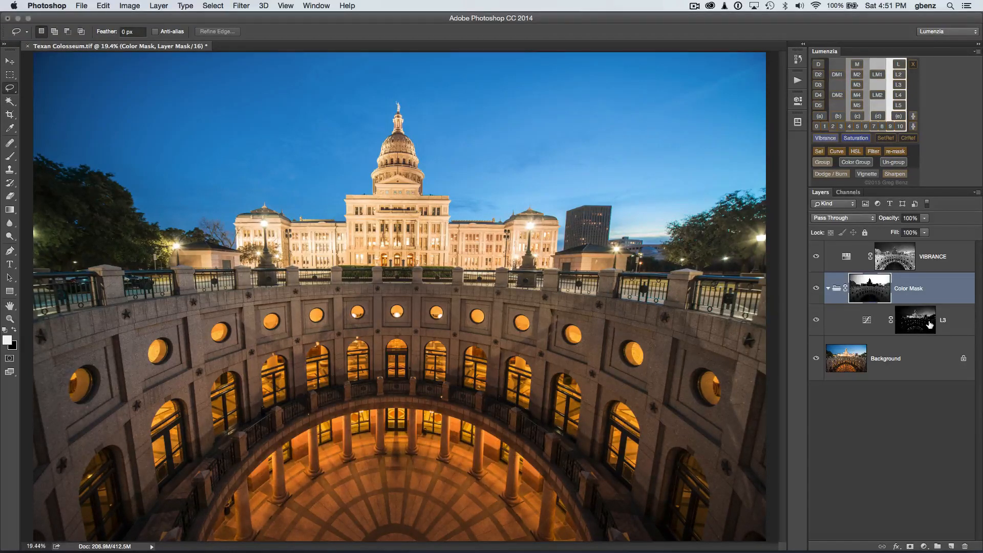
pyautogui.moveTo(895, 256)
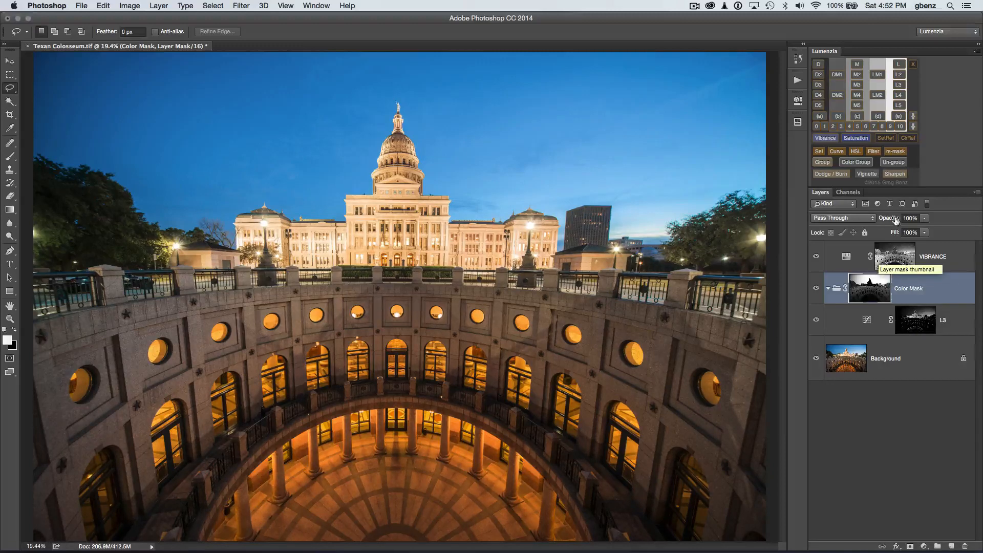
pyautogui.click(893, 162)
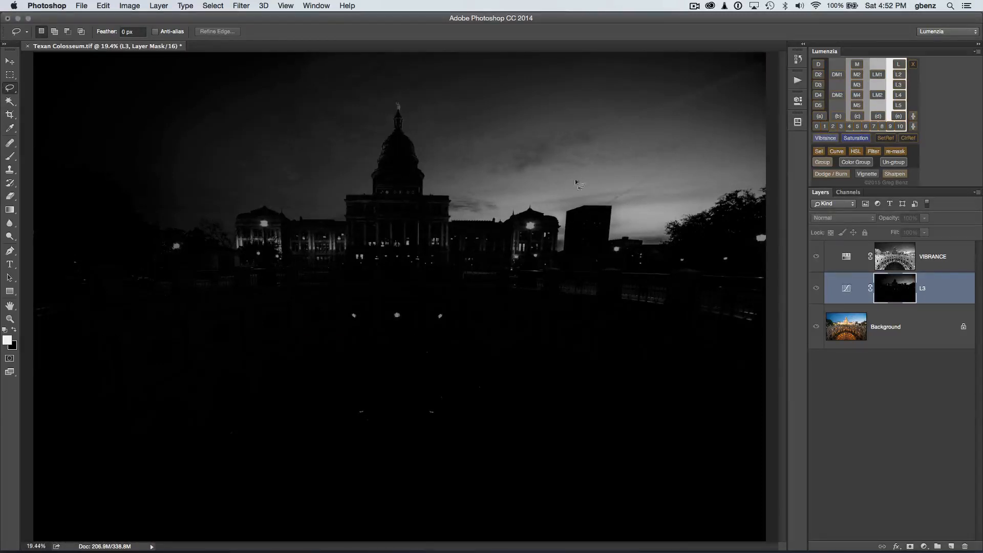
pyautogui.click(816, 290)
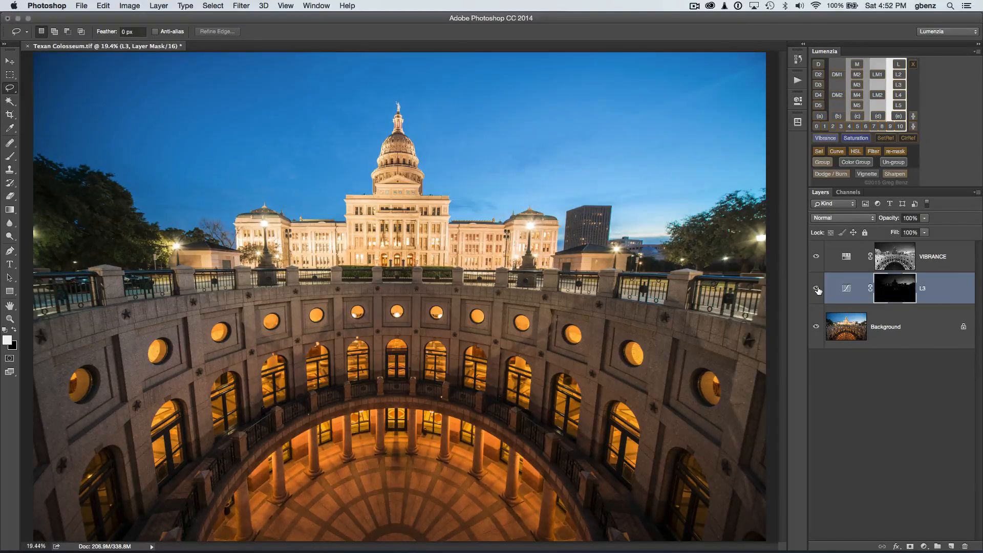
pyautogui.moveTo(816, 290)
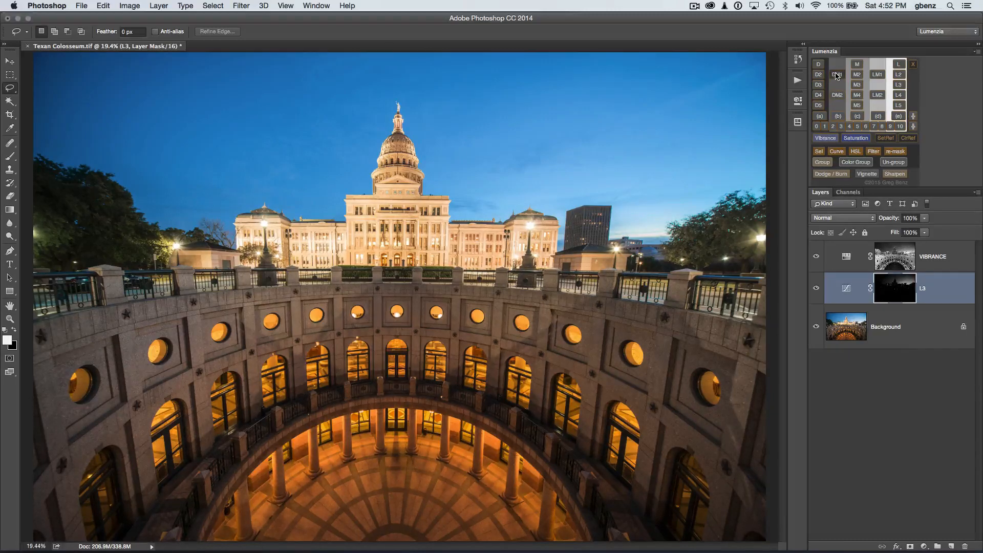
pyautogui.click(837, 74)
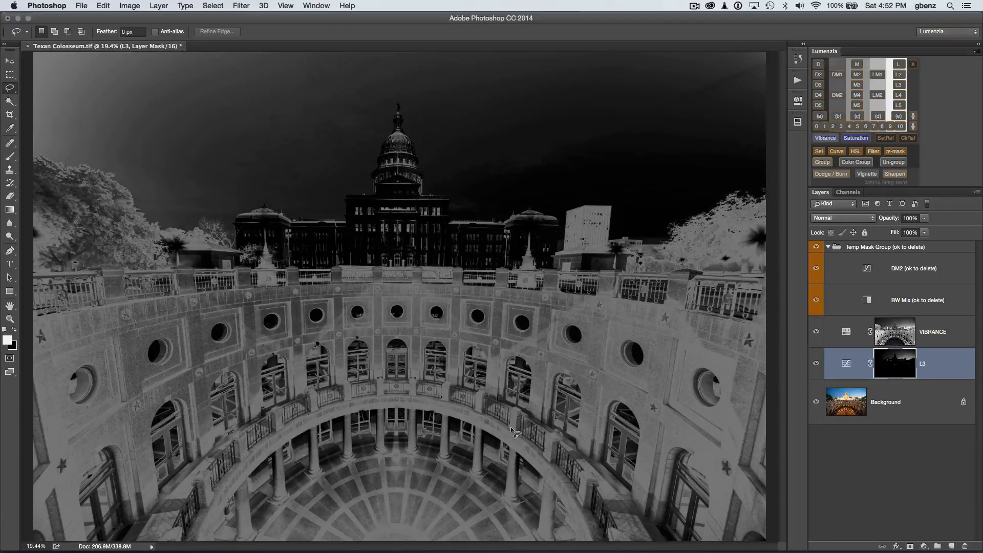
pyautogui.moveTo(784, 252)
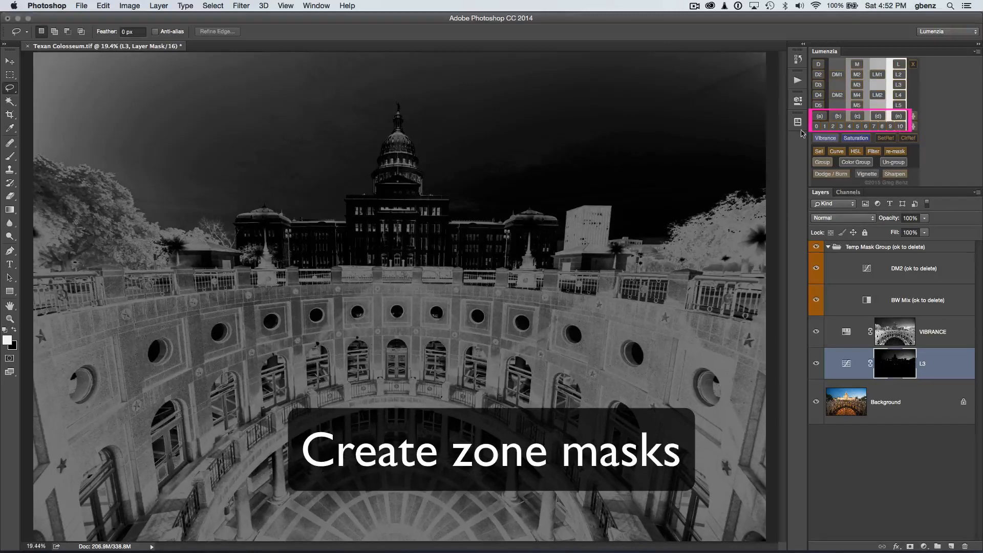
pyautogui.click(817, 126)
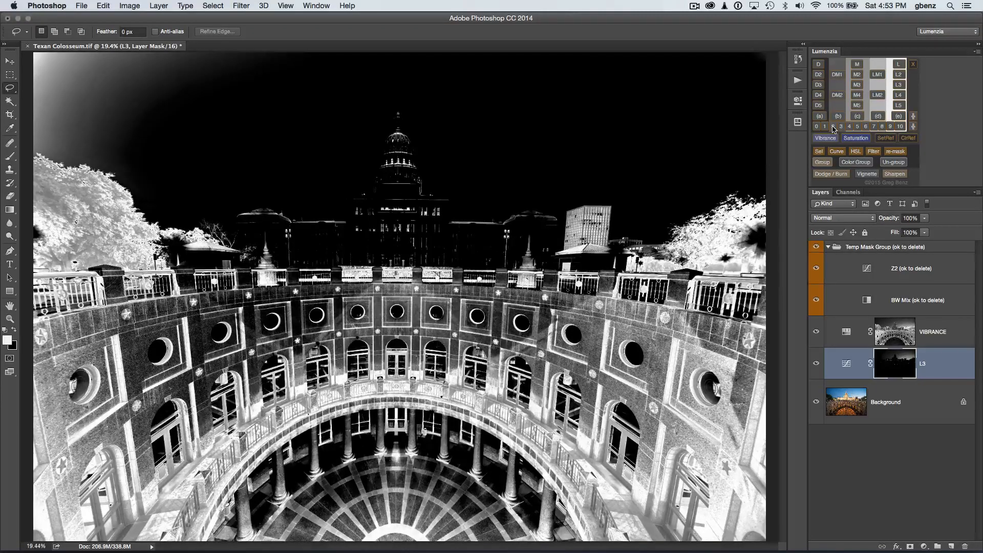
pyautogui.click(849, 127)
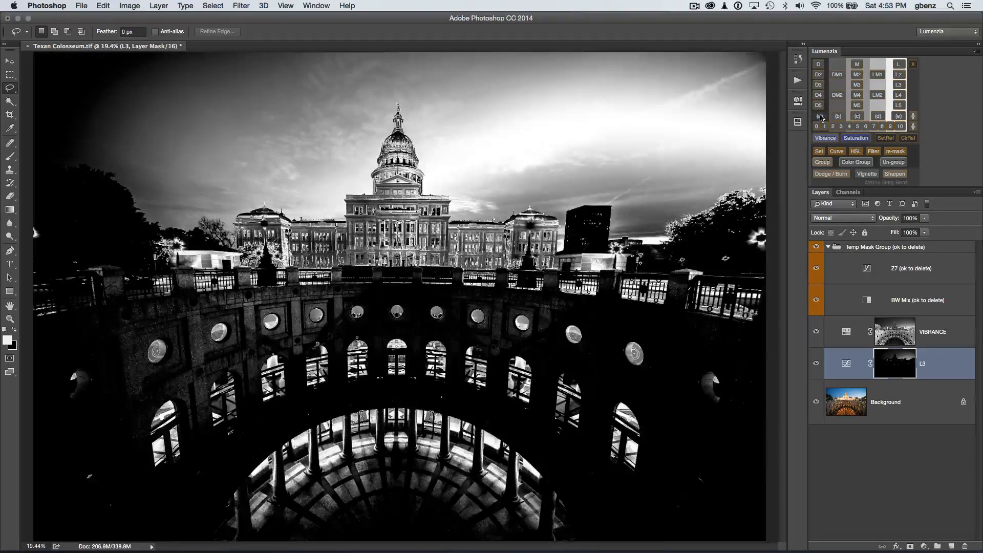
pyautogui.click(839, 117)
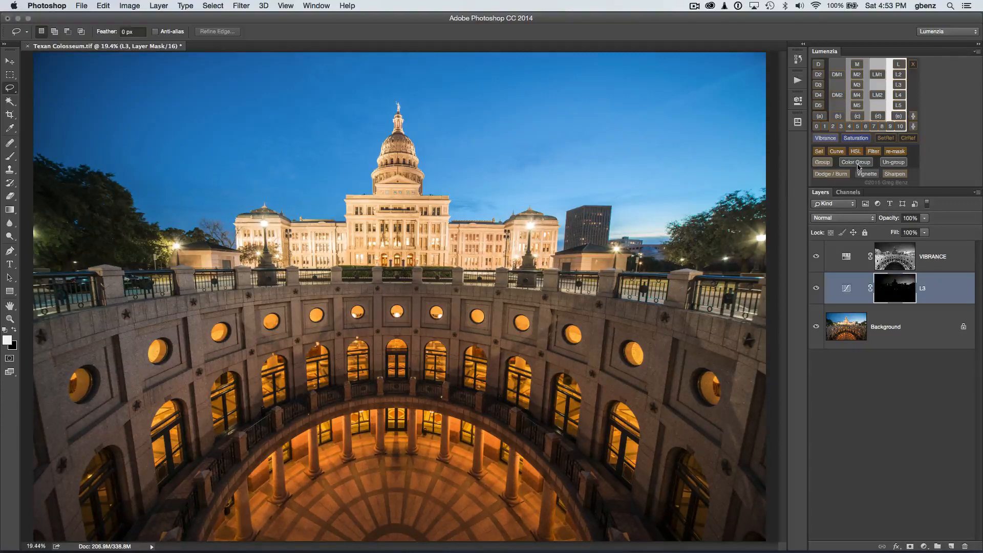
# Step: Sample a tone on the photo to add the Z(a) Curves layer with its zone mask
pyautogui.click(913, 121)
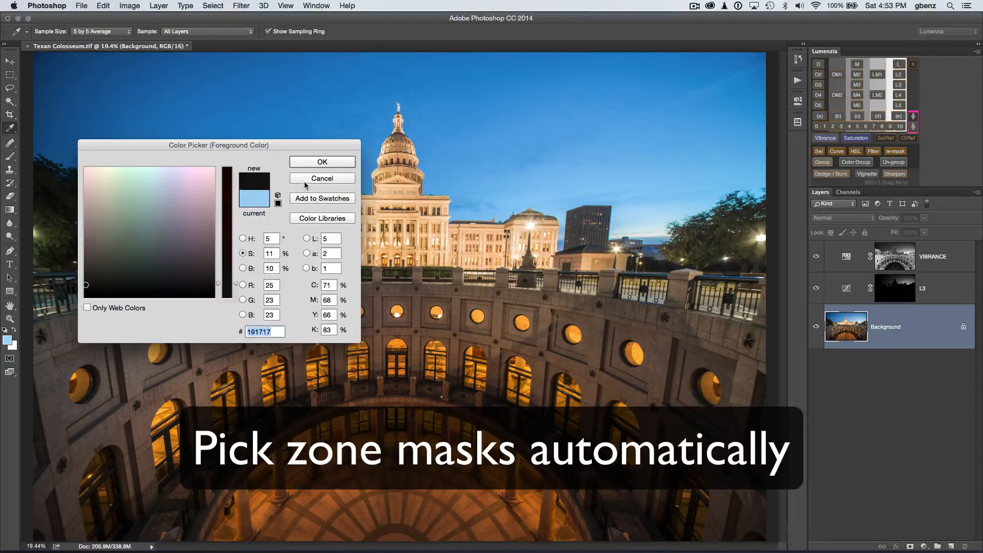
pyautogui.click(322, 162)
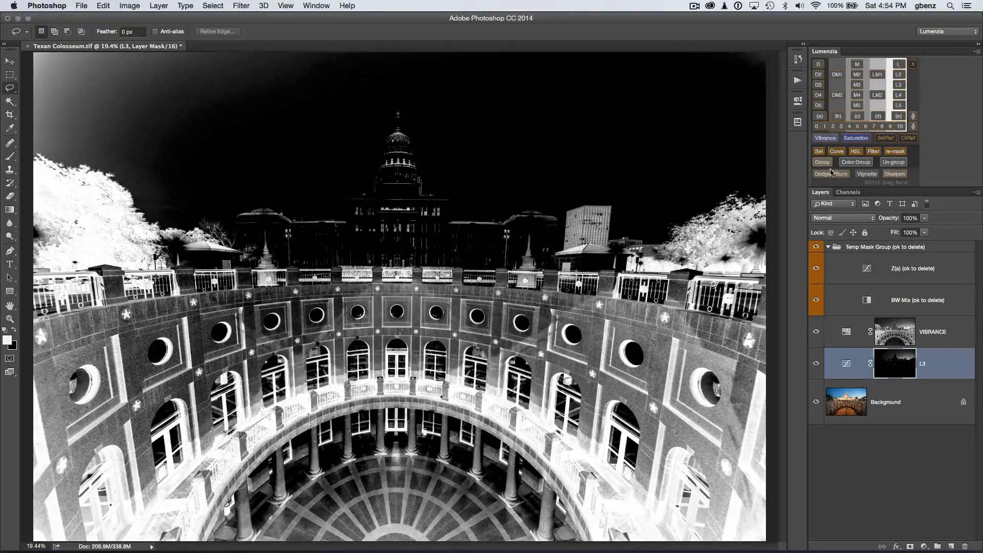
pyautogui.click(836, 151)
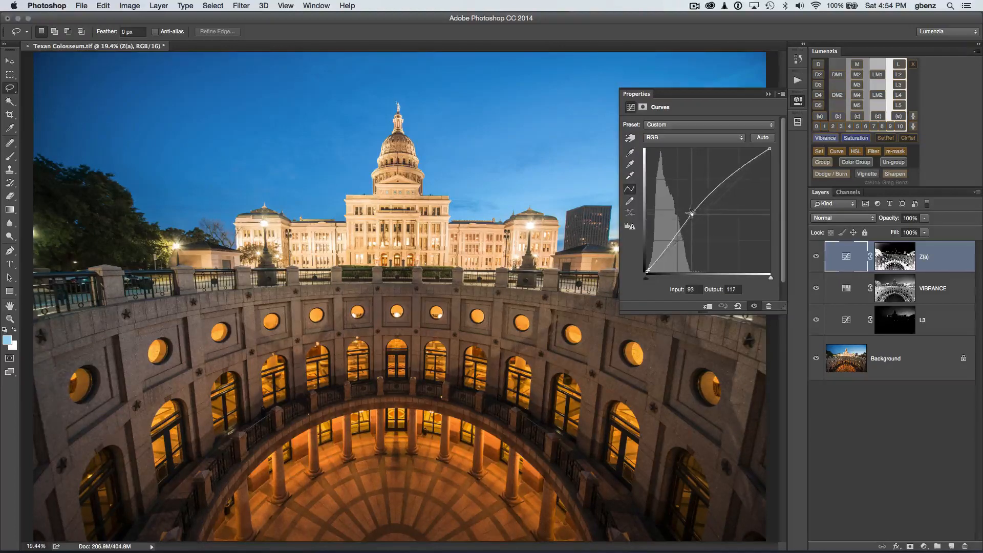
# Step: Raise the Z(a) curve point to Input 79, Output 139 and close the curve settings
pyautogui.moveTo(690, 212); pyautogui.dragTo(687, 205)
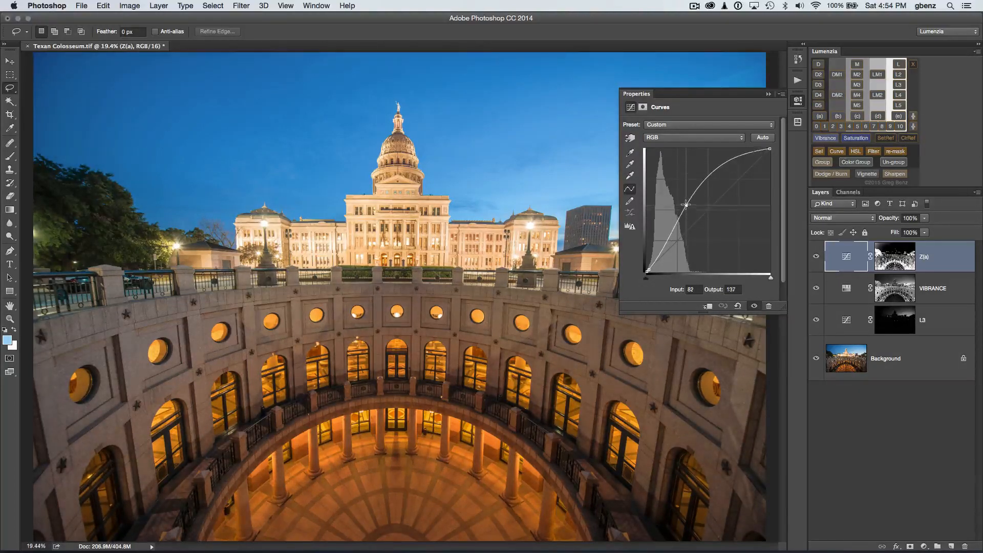
pyautogui.moveTo(685, 205); pyautogui.dragTo(684, 203)
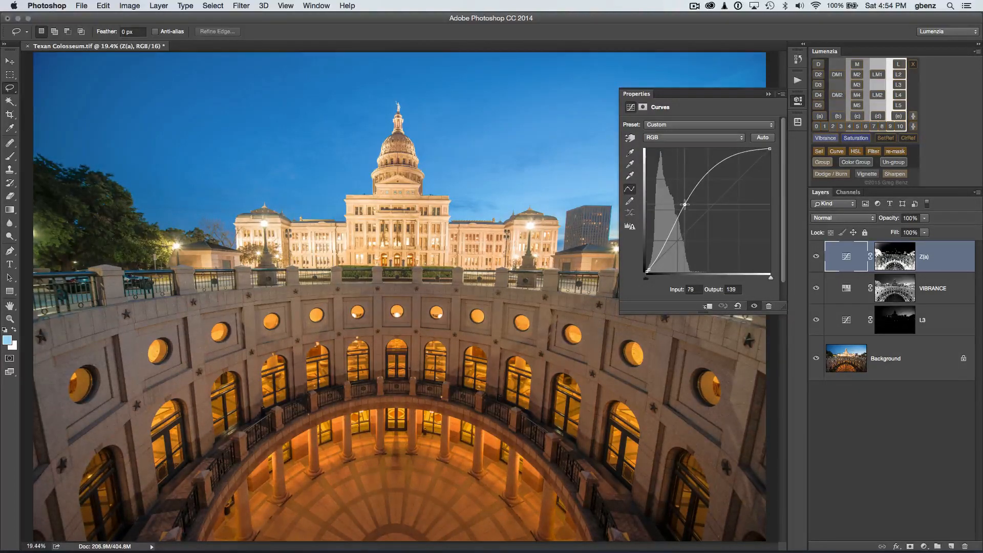
pyautogui.click(816, 290)
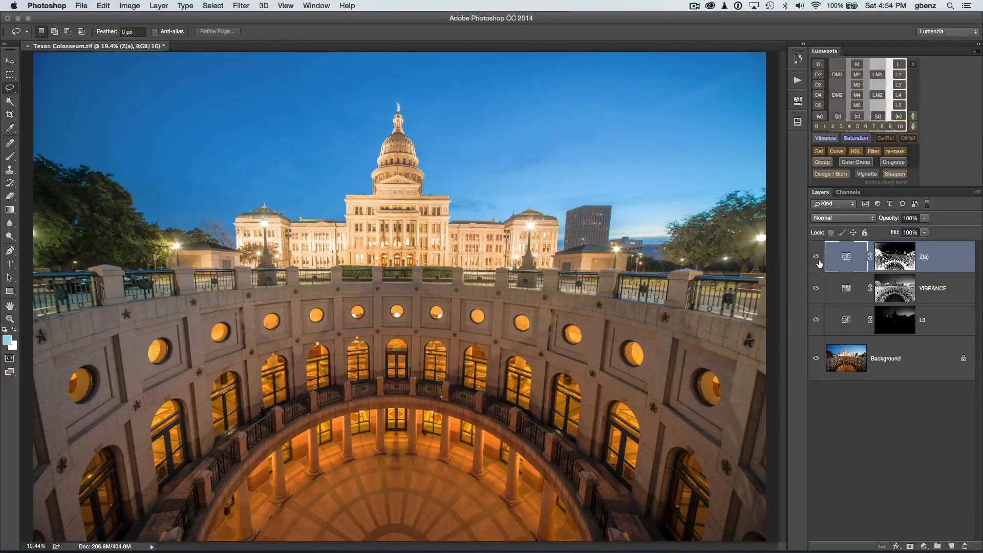
# Step: Lasso the colonnade, turn it into a soft-masked Selection Mask group, and view that mask
pyautogui.click(817, 258)
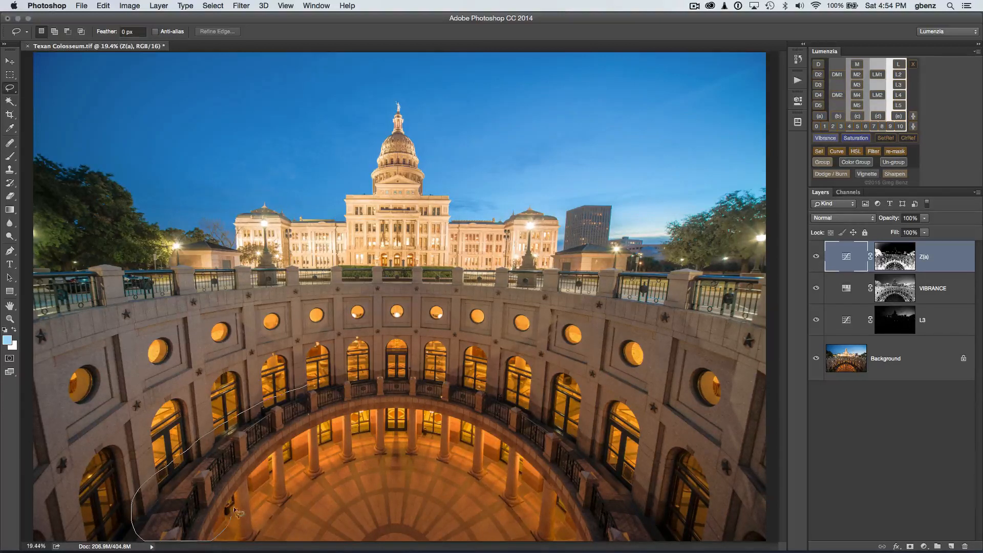
pyautogui.moveTo(235, 511); pyautogui.dragTo(420, 407)
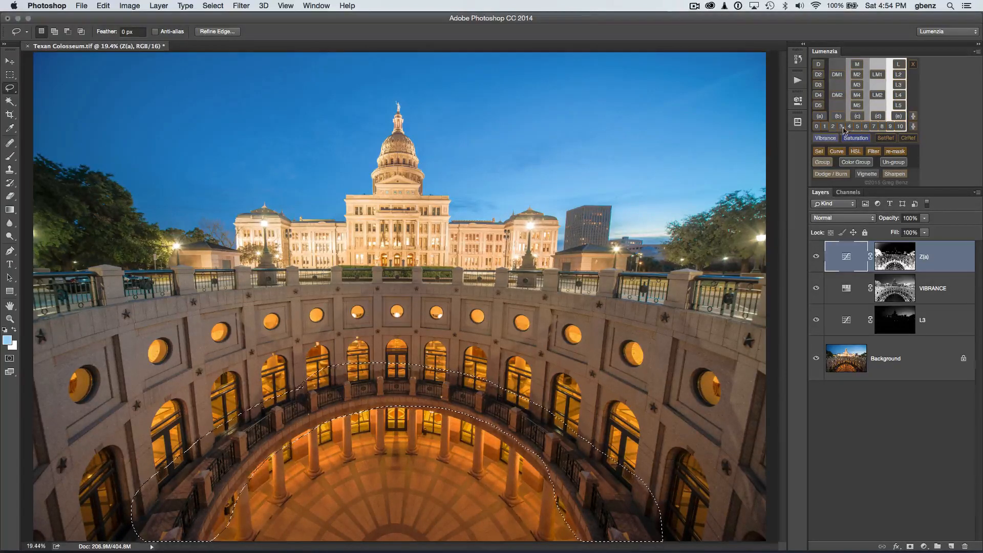
pyautogui.click(822, 161)
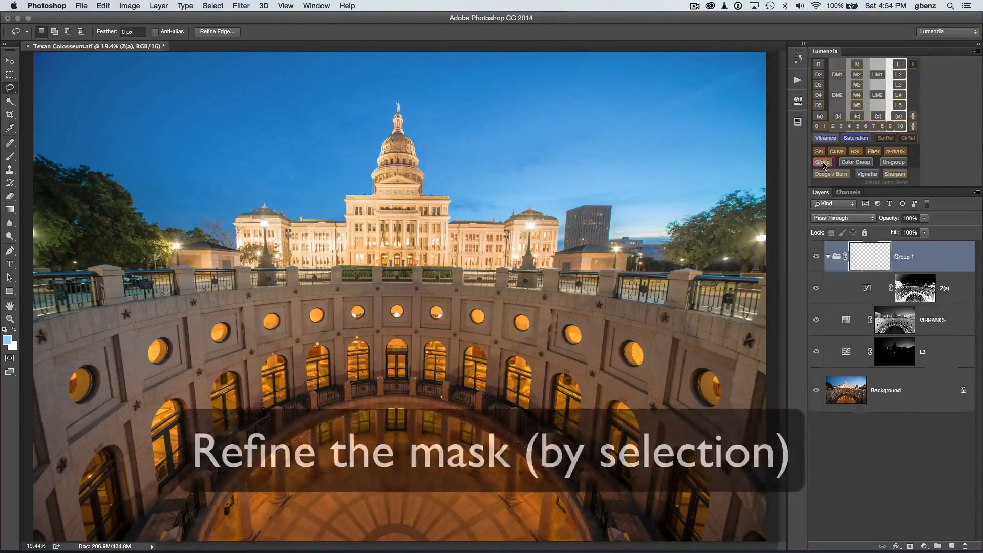
pyautogui.click(822, 162)
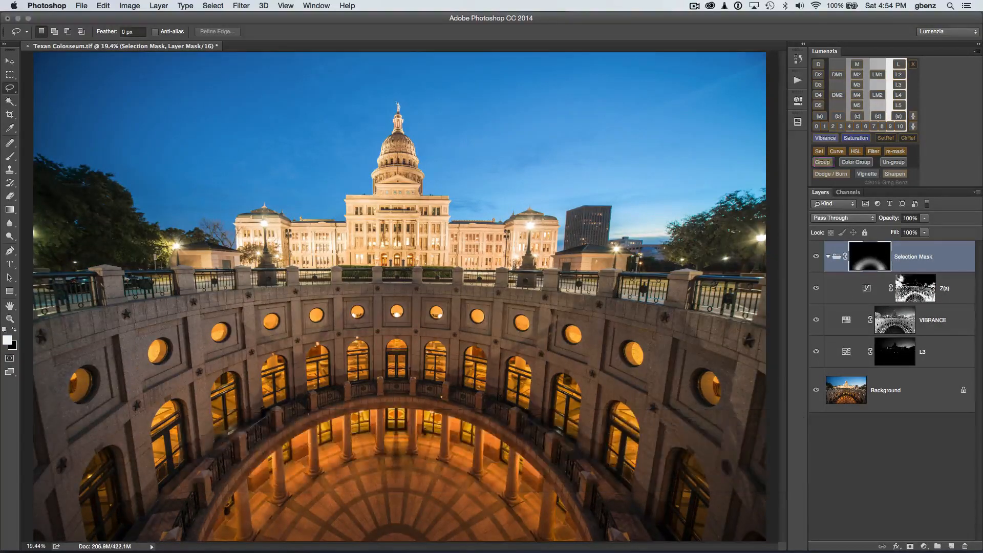
pyautogui.click(869, 256)
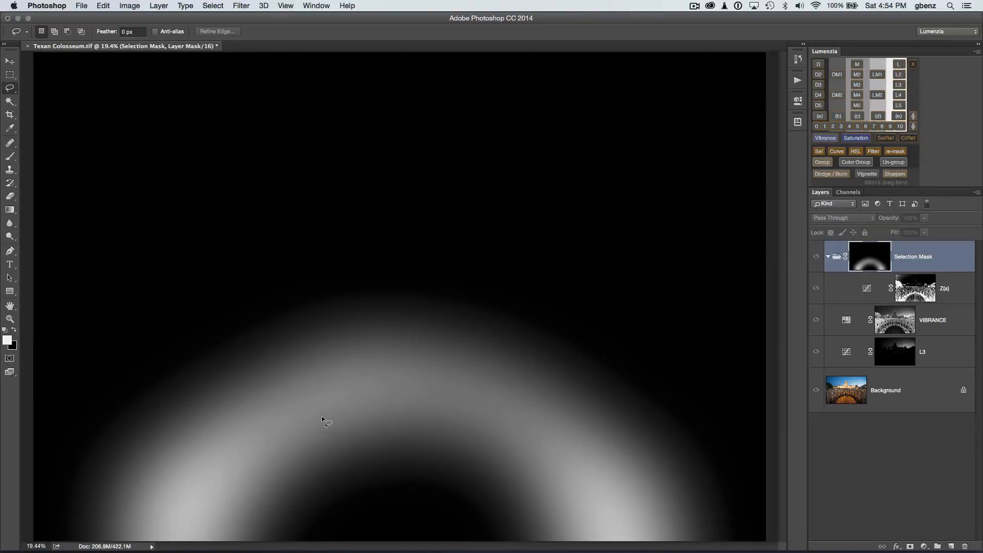
pyautogui.moveTo(373, 449)
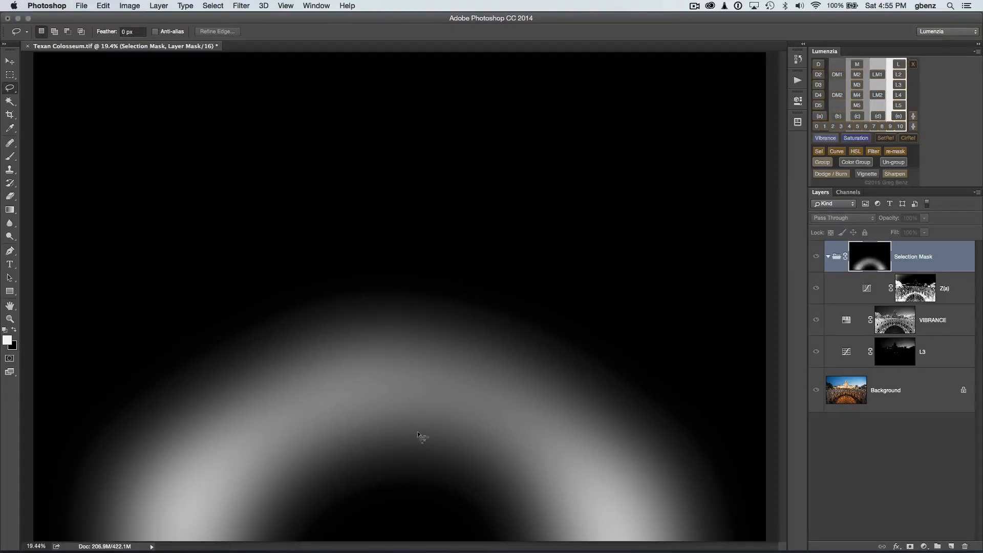
pyautogui.moveTo(475, 432)
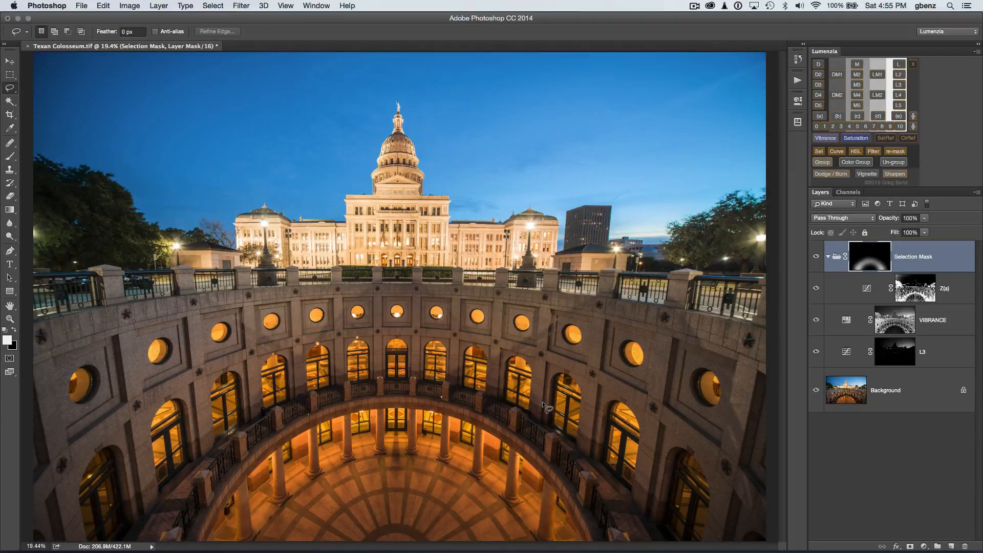
pyautogui.moveTo(327, 235)
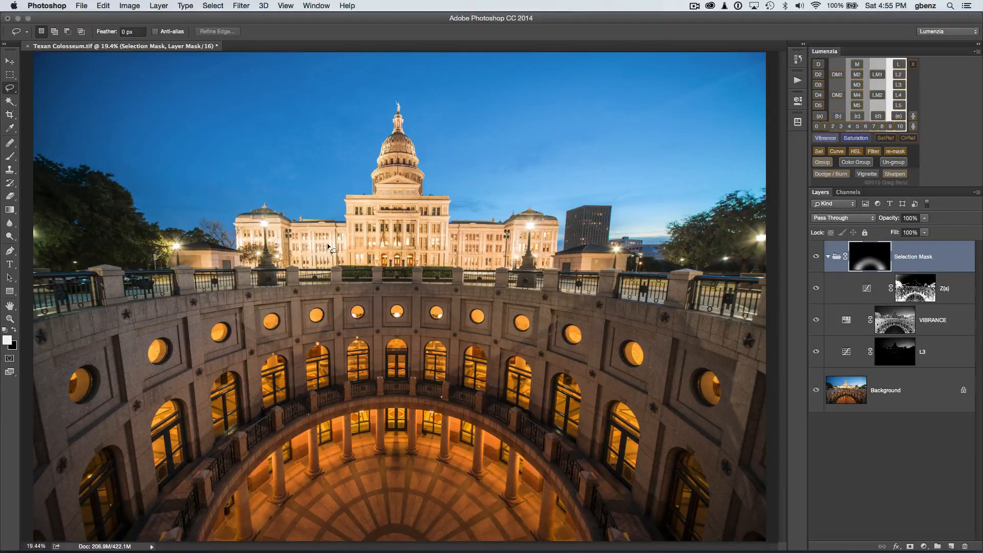
pyautogui.moveTo(304, 254)
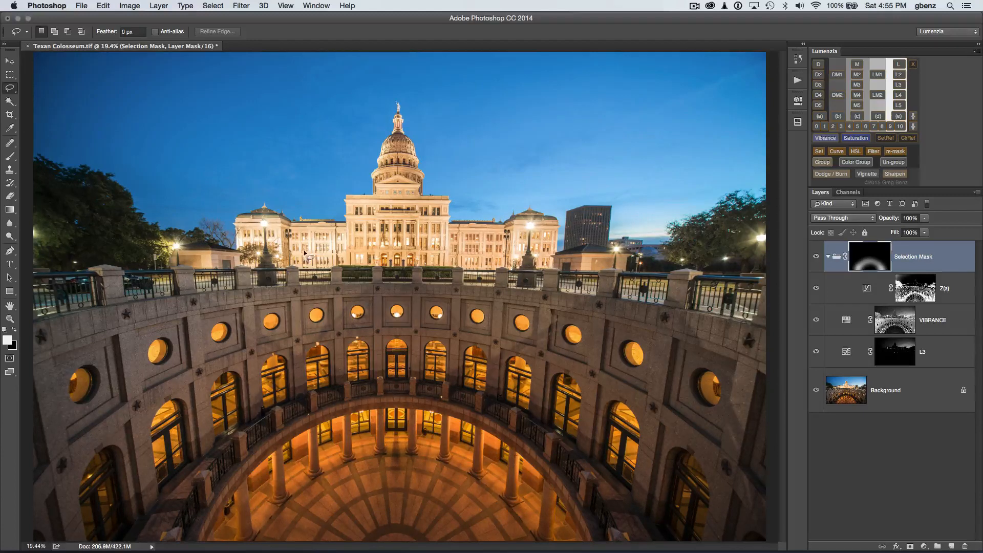
pyautogui.moveTo(322, 245)
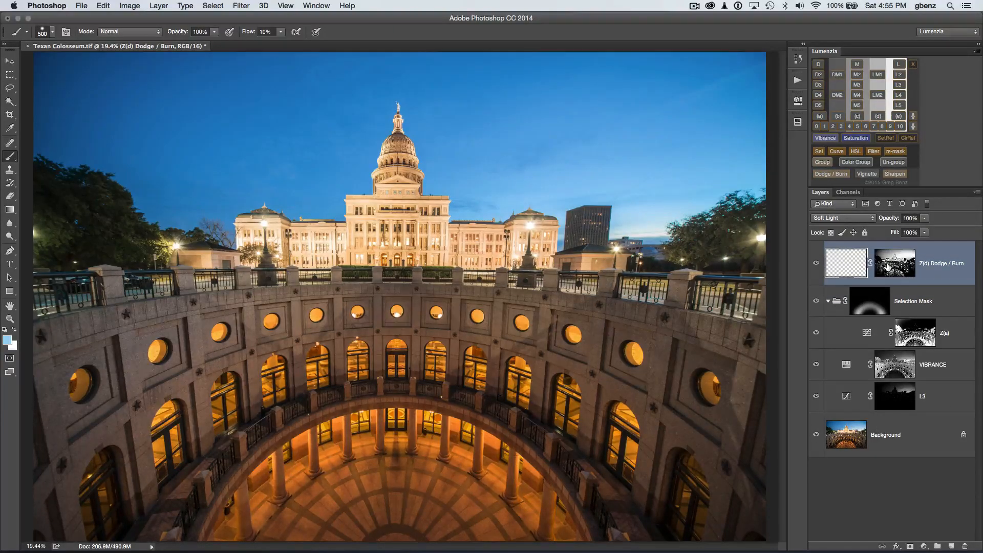
# Step: Target the Z(d) Dodge / Burn layer and paint two darkening strokes over the building
pyautogui.click(894, 263)
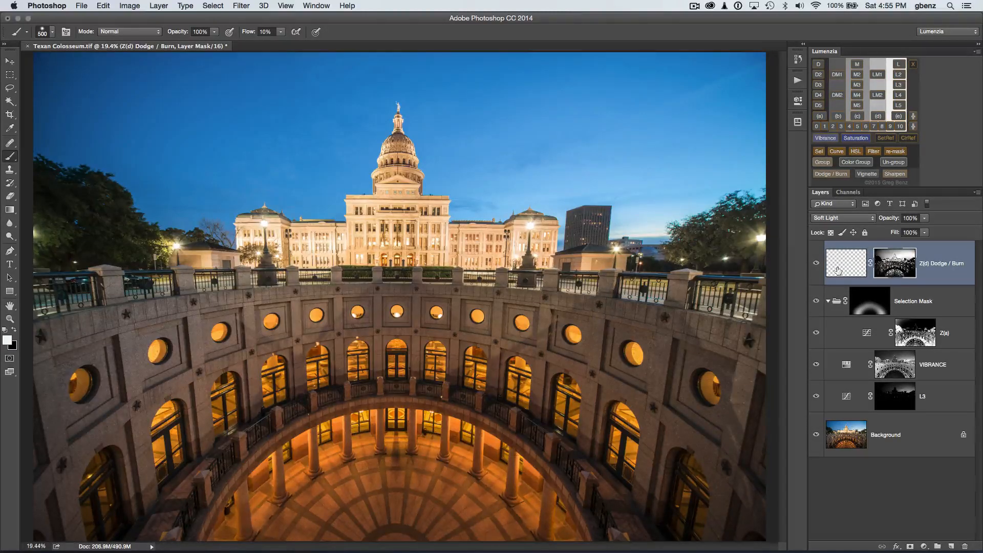
pyautogui.moveTo(553, 218)
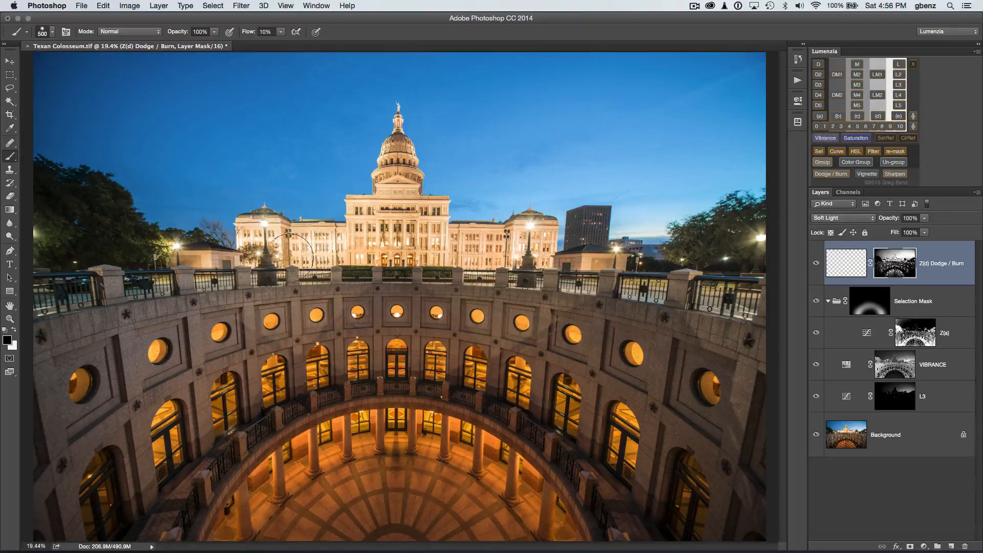
pyautogui.moveTo(320, 244)
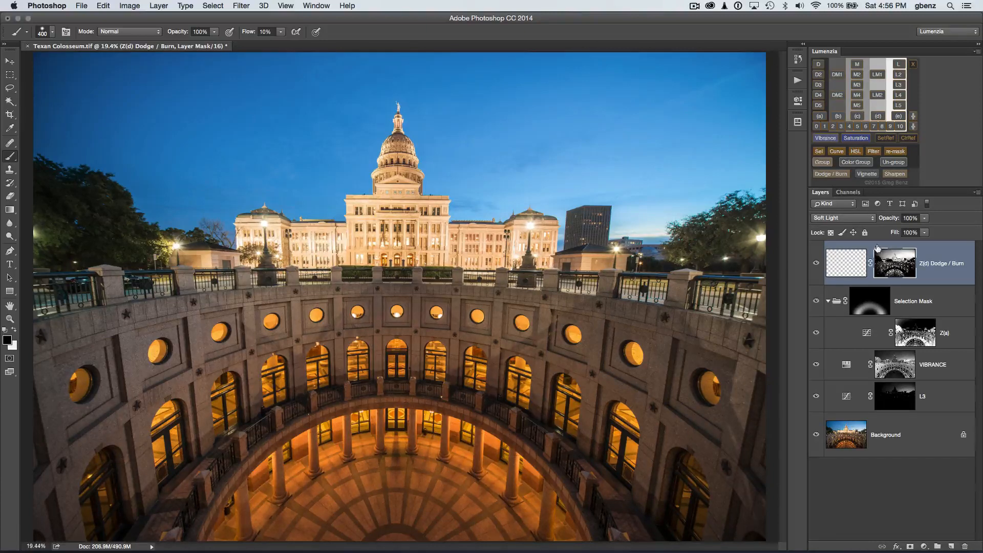
pyautogui.click(817, 265)
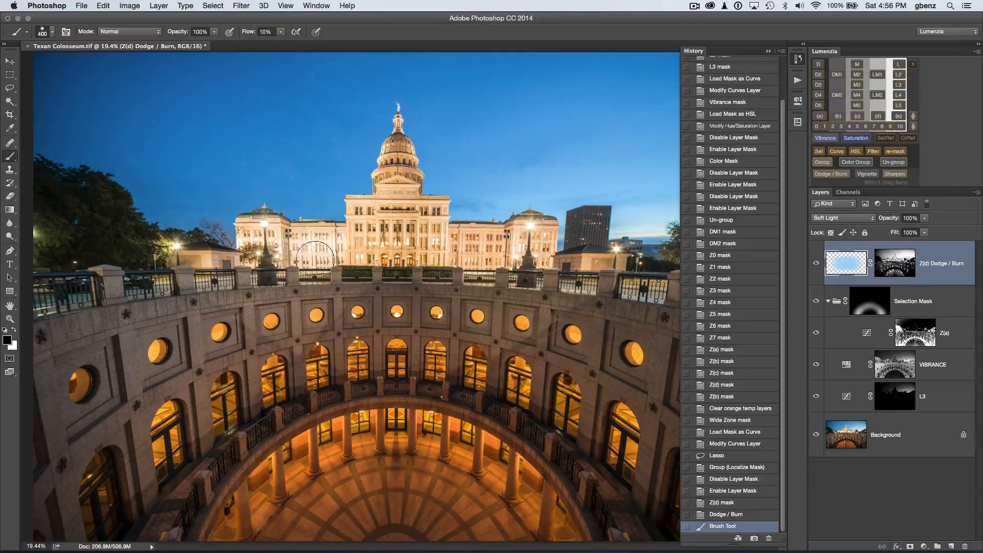
pyautogui.moveTo(317, 254); pyautogui.dragTo(339, 244)
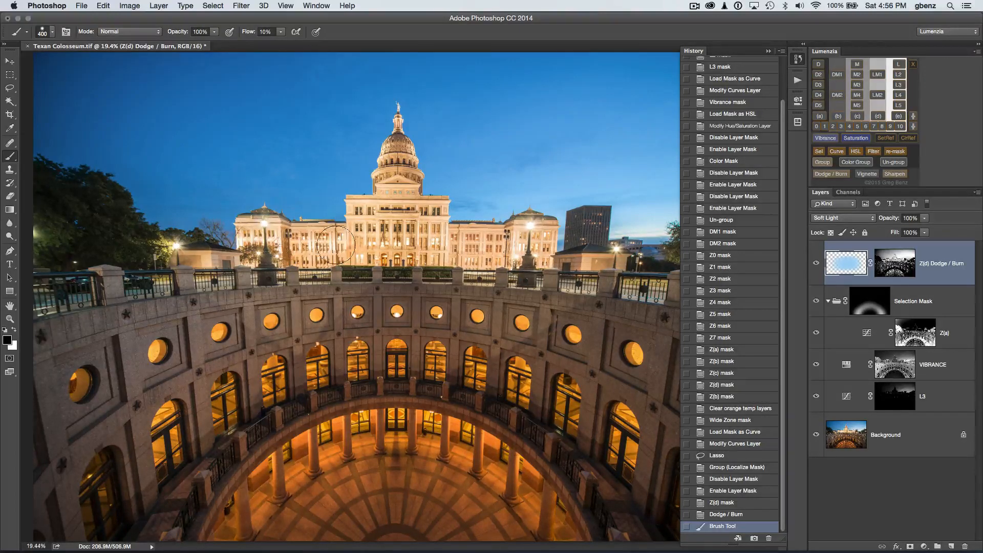
pyautogui.moveTo(336, 245); pyautogui.dragTo(342, 248)
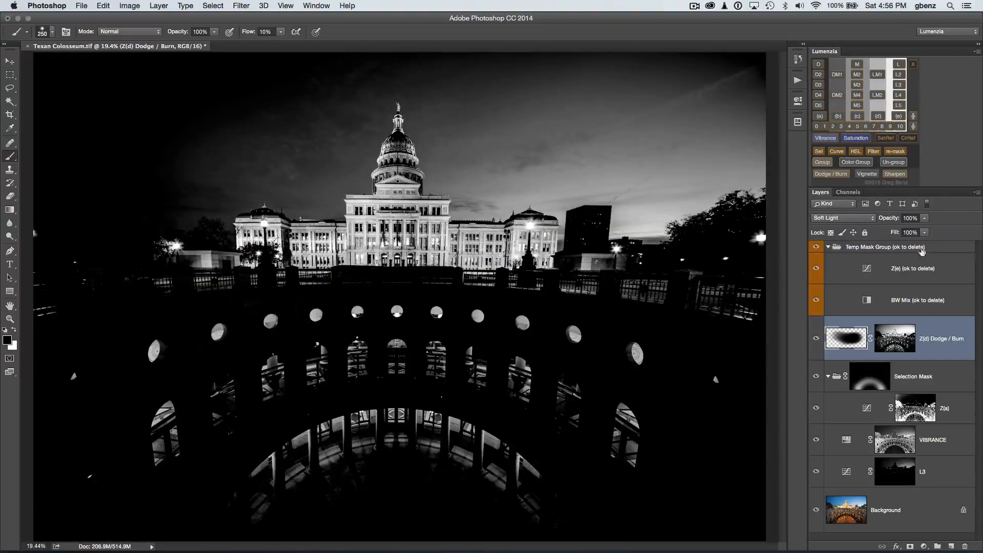
# Step: Re-mask the Dodge / Burn layer with the previewed Z(e) zone mask
pyautogui.click(894, 151)
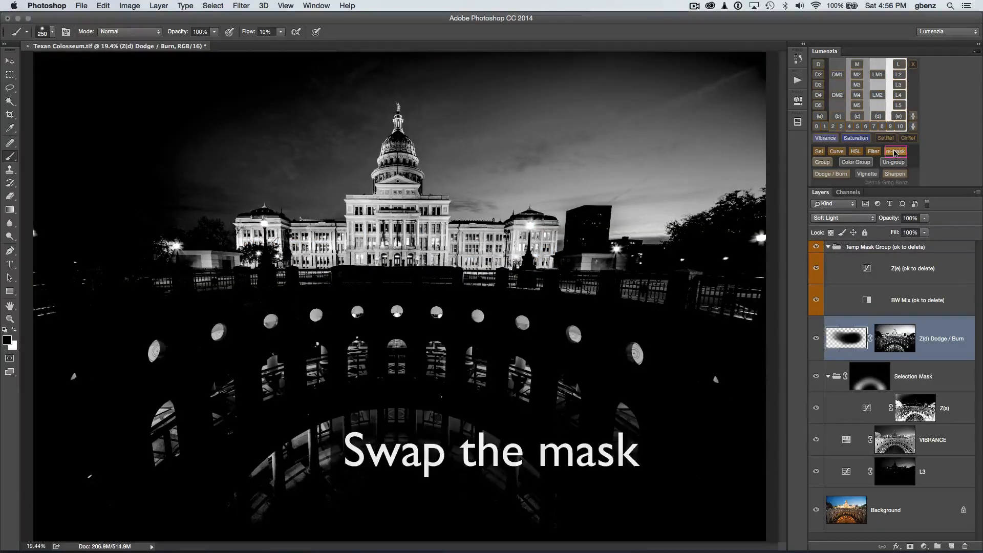
pyautogui.click(895, 151)
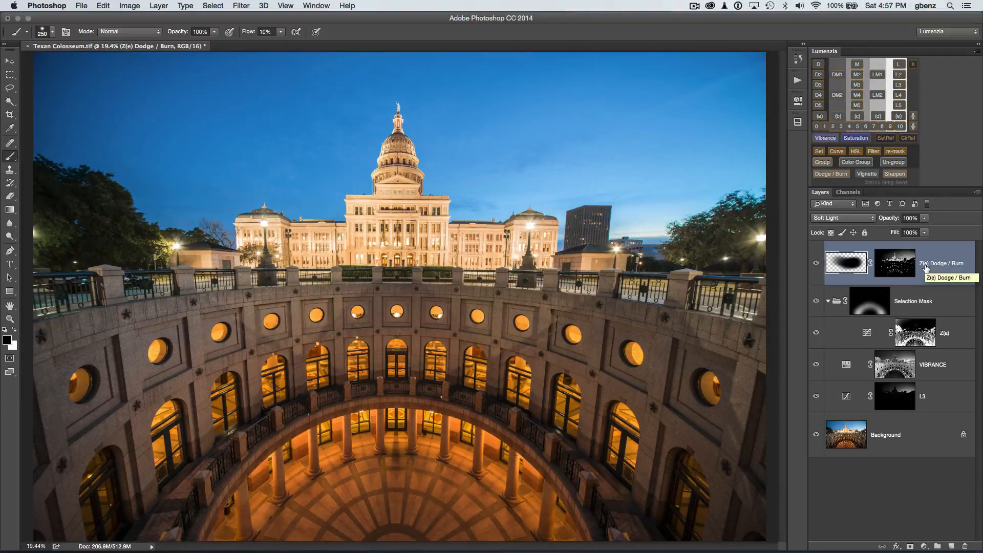
pyautogui.moveTo(929, 403)
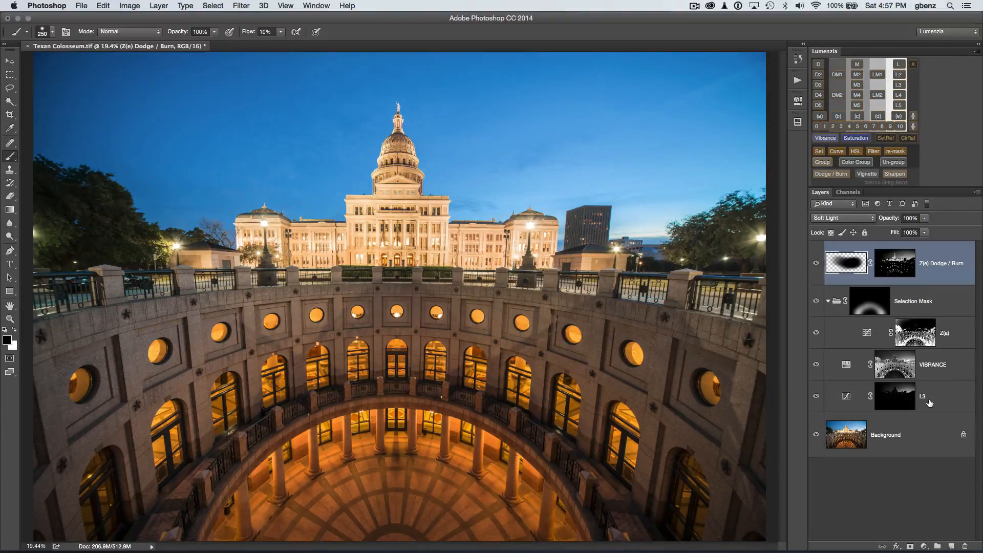
pyautogui.moveTo(955, 321)
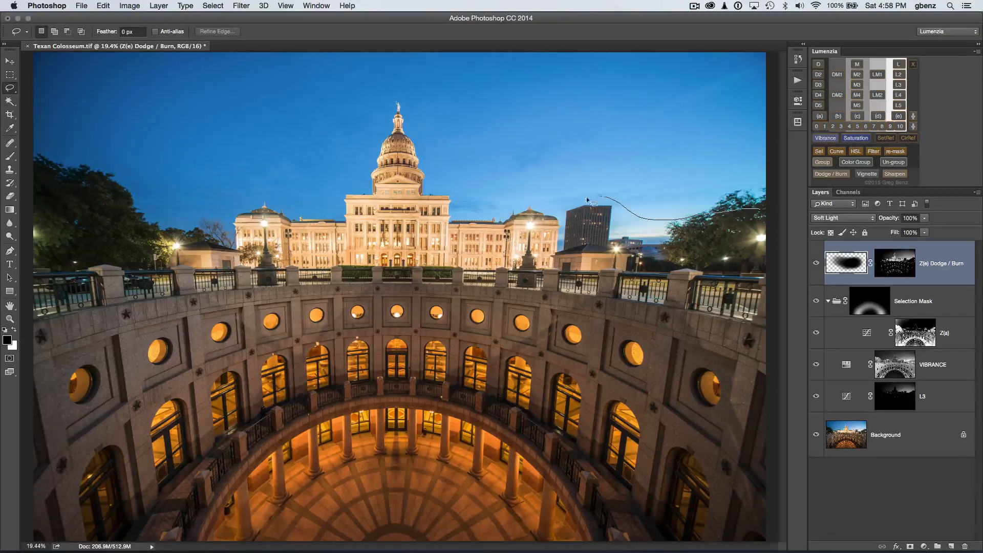
# Step: Lasso the capitol and lower frame, then make a second Vignette curves layer from that selection
pyautogui.moveTo(586, 199); pyautogui.dragTo(389, 88)
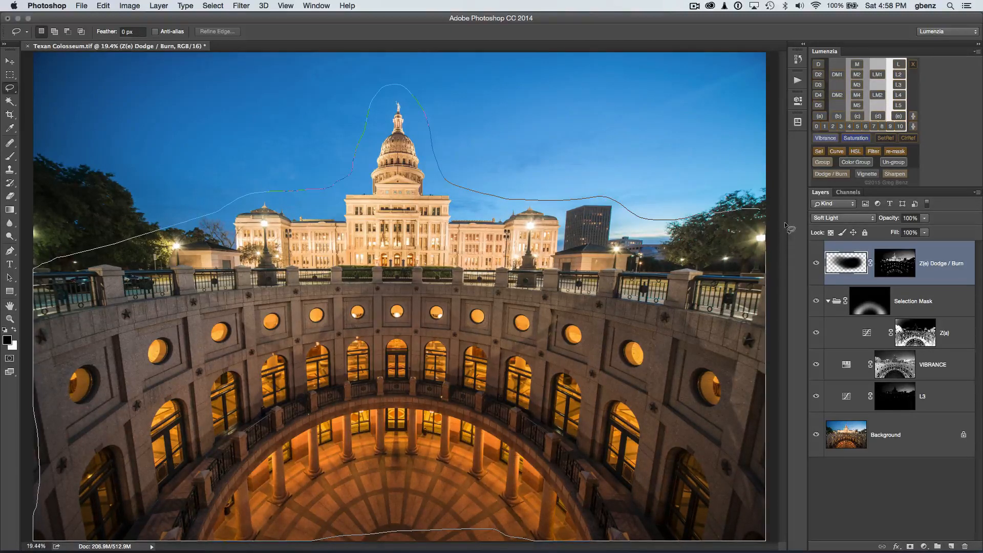
pyautogui.click(867, 174)
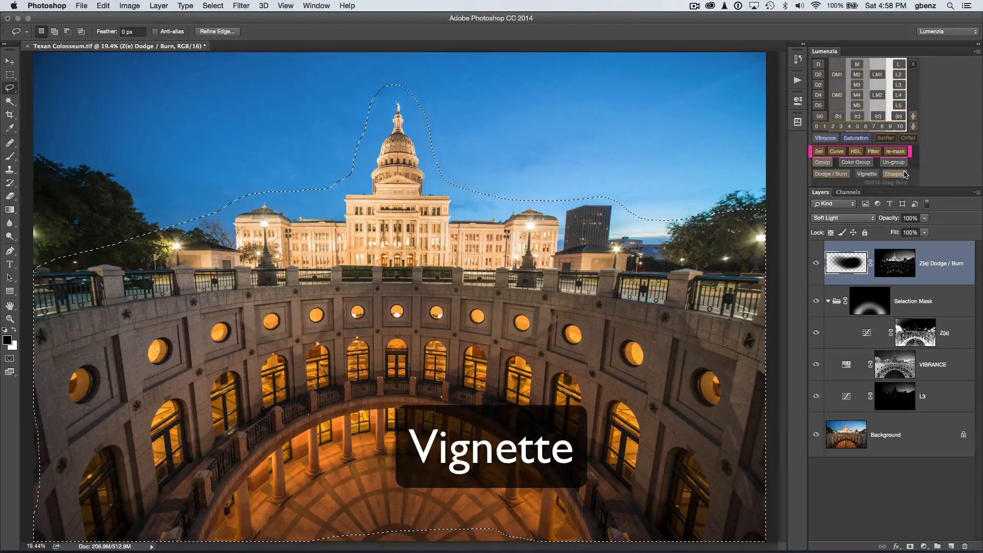
pyautogui.click(866, 173)
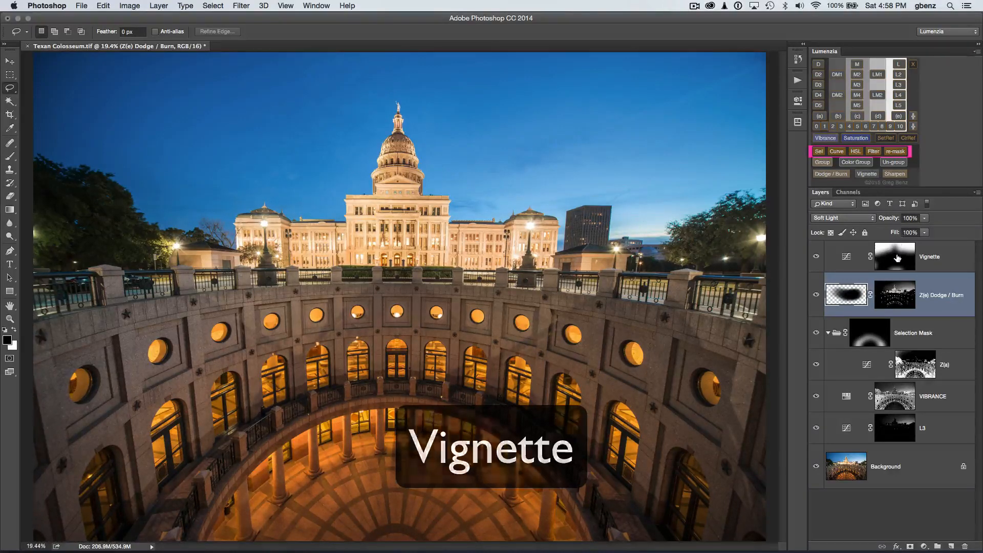
pyautogui.click(895, 256)
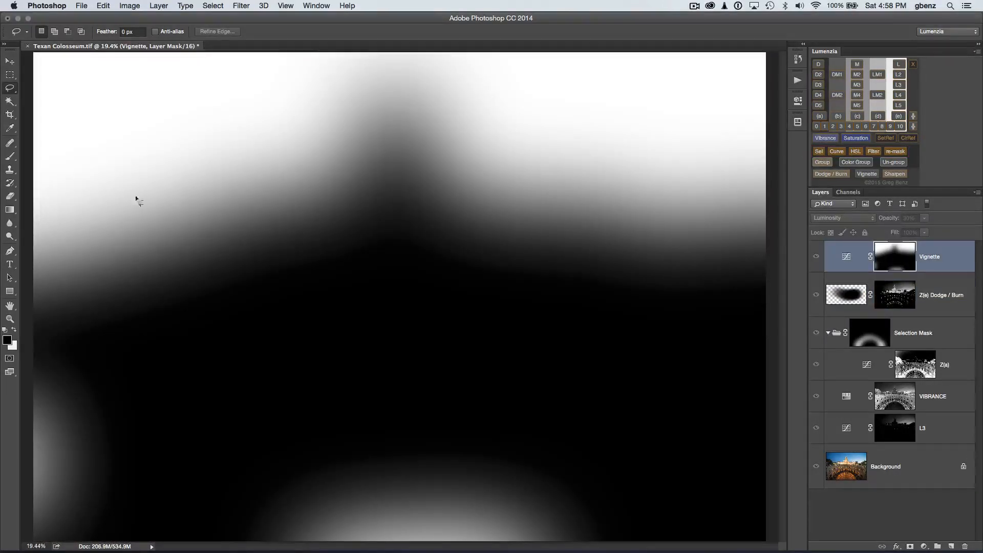
pyautogui.moveTo(723, 279)
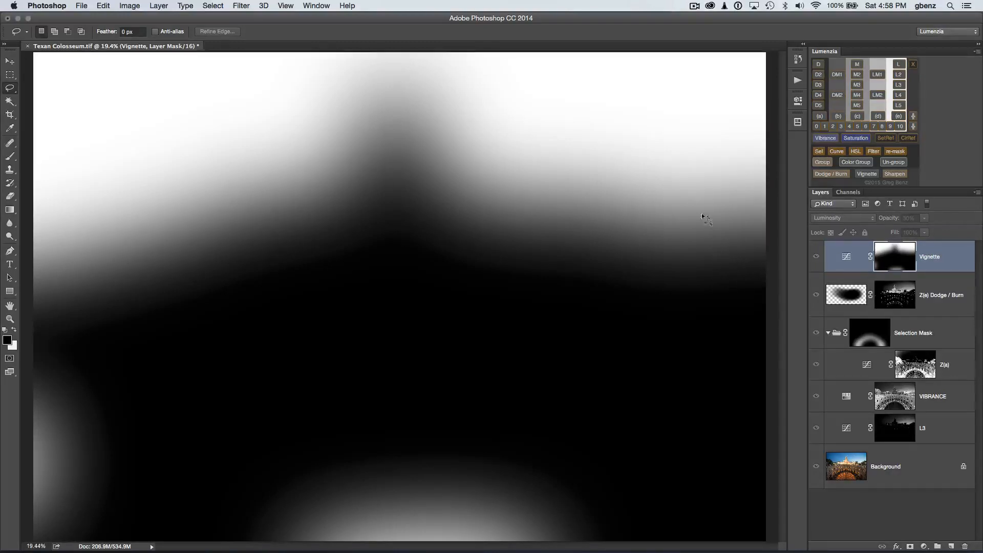
pyautogui.moveTo(621, 212)
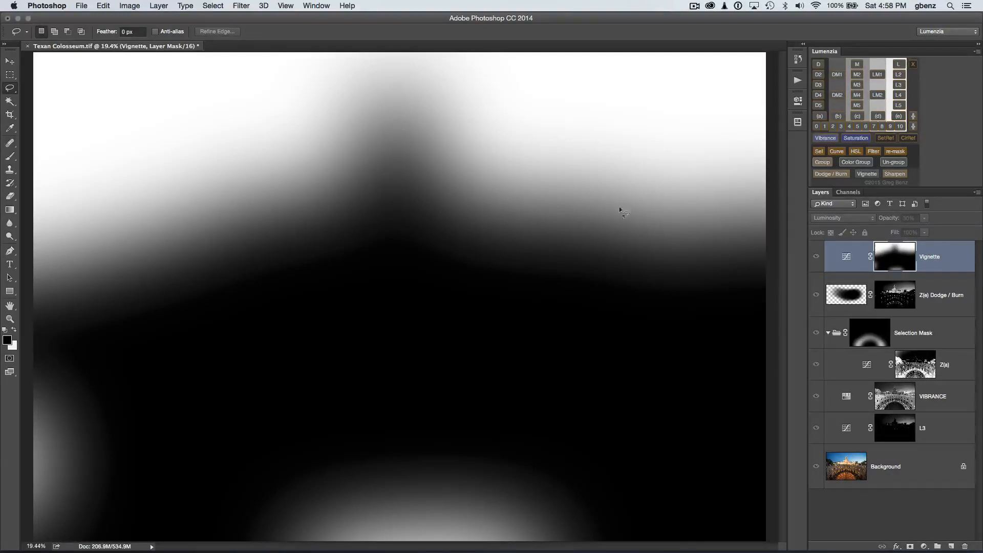
pyautogui.moveTo(436, 516)
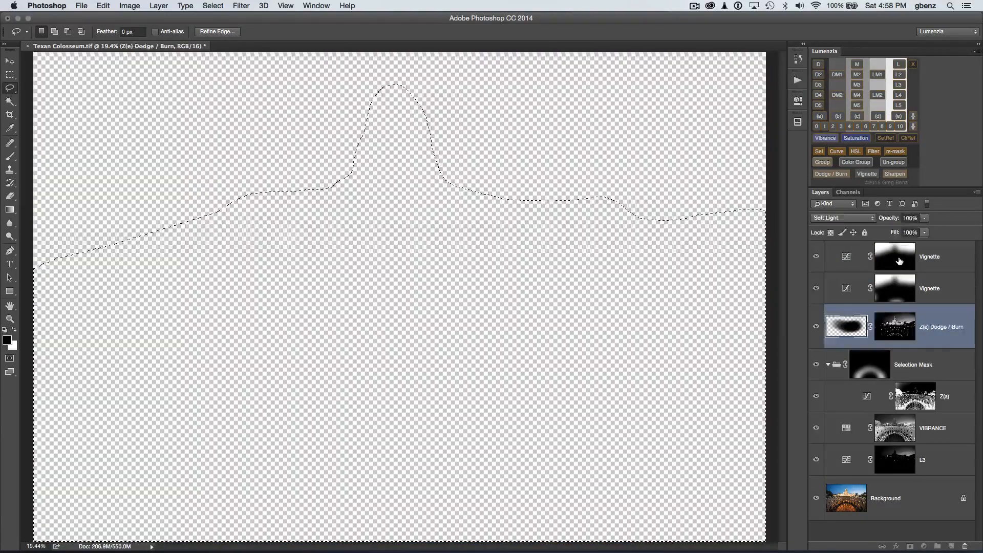
pyautogui.click(895, 256)
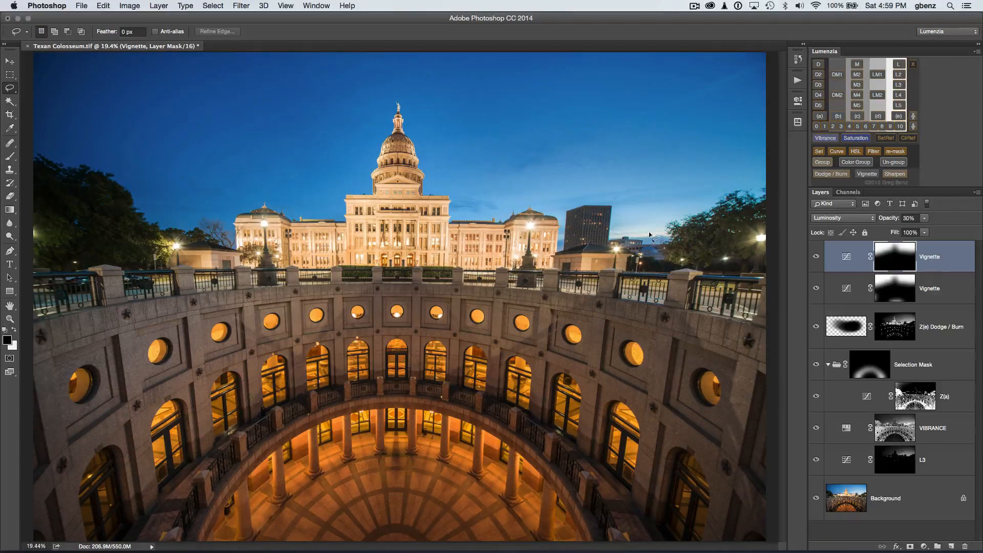
pyautogui.moveTo(665, 235)
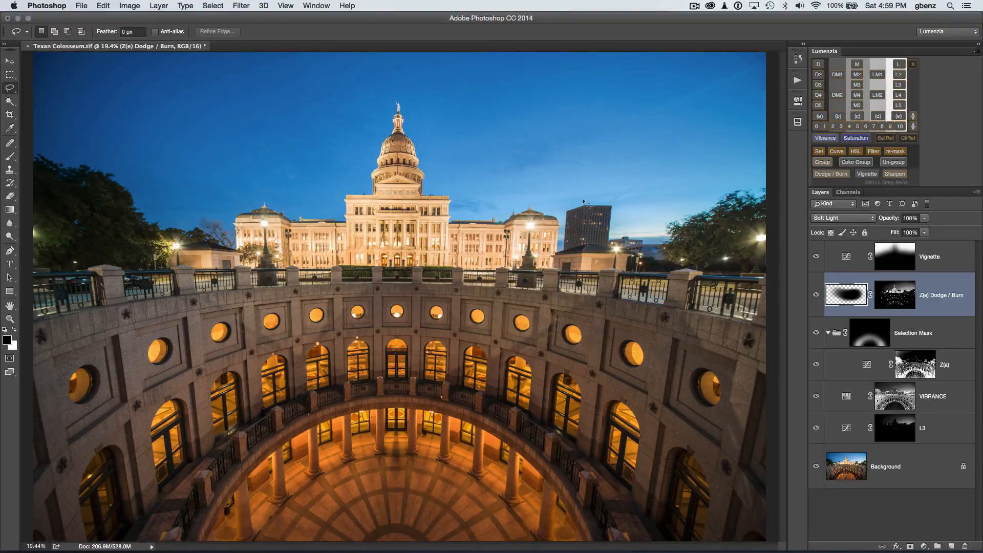
pyautogui.moveTo(631, 176)
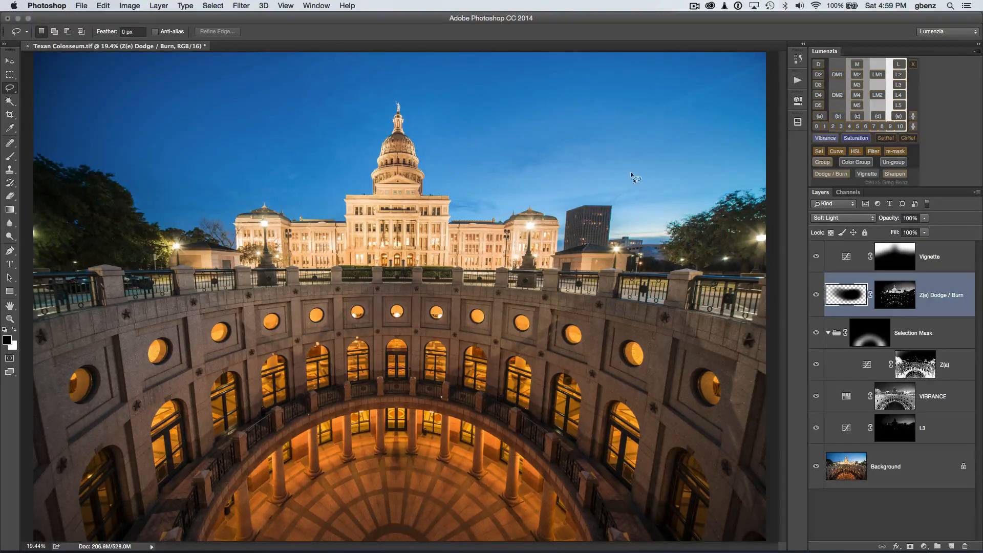
pyautogui.moveTo(502, 407)
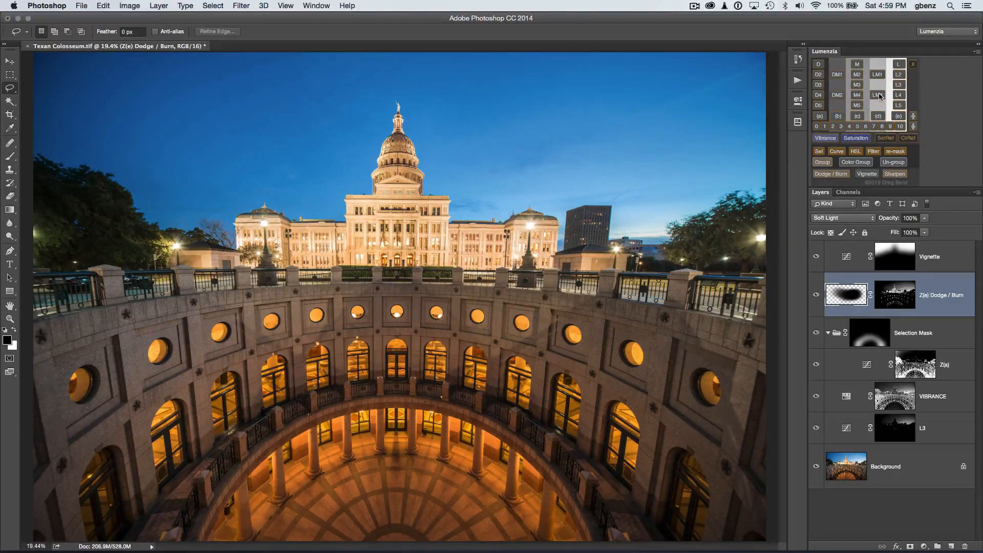
# Step: Load the midtone M3 luminosity mask and start Lumenzia's surface-blend Sharpen routine
pyautogui.click(857, 84)
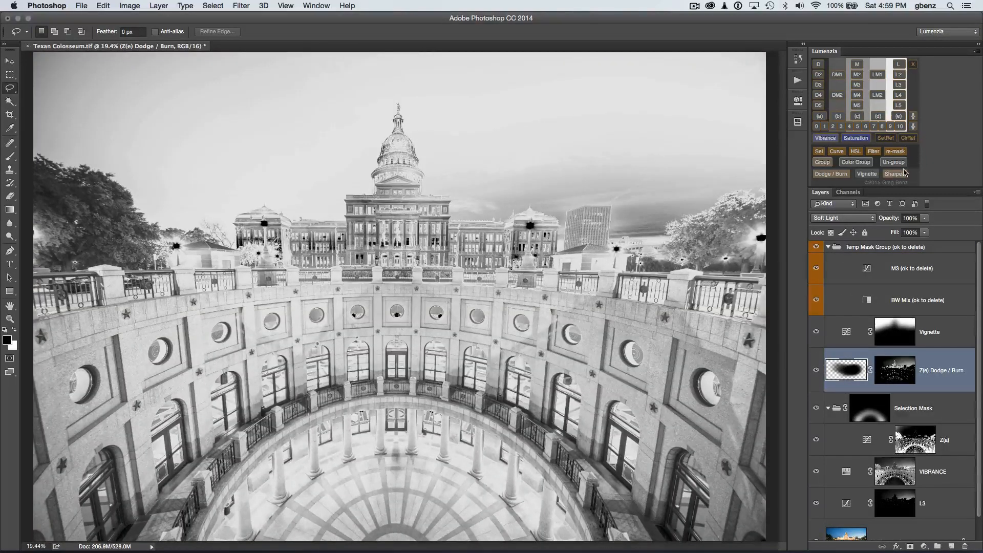
pyautogui.click(895, 174)
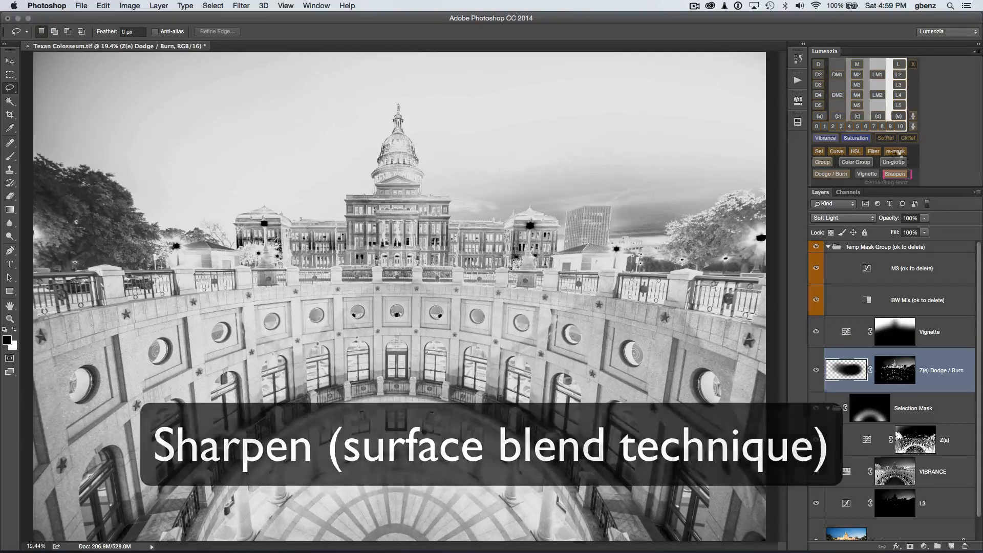
# Step: Apply a Surface Blur with radius 60 and threshold 20 to build the sharpening layer
pyautogui.click(895, 174)
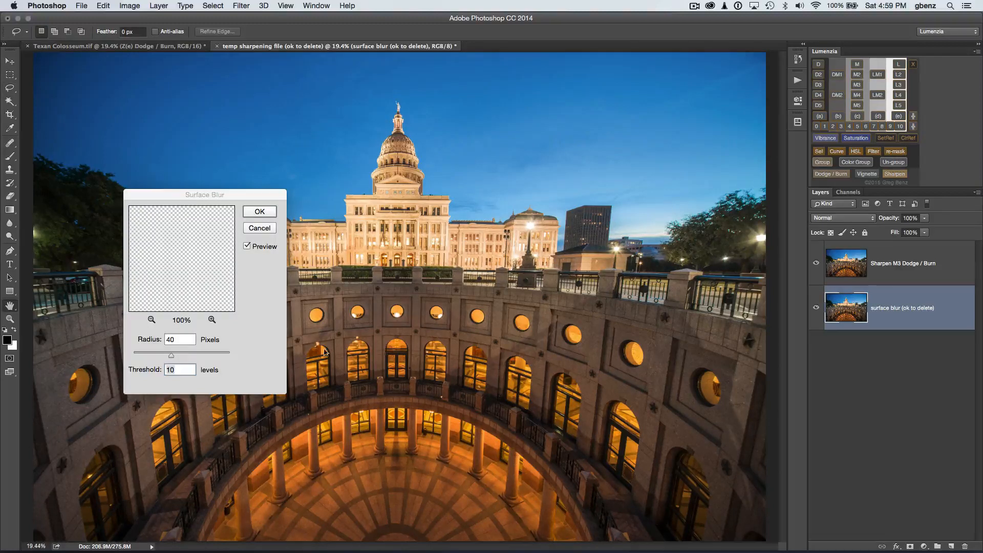
pyautogui.write('60')
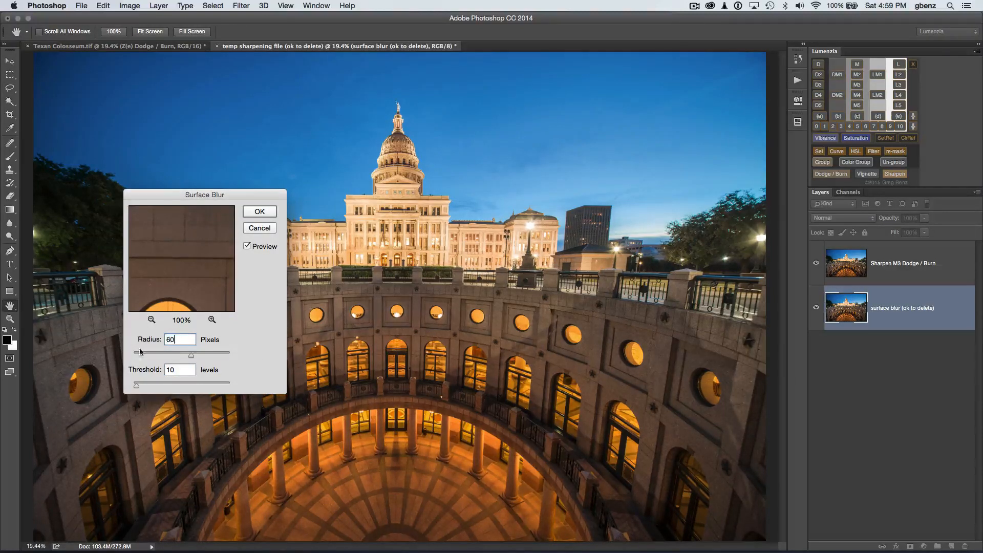
pyautogui.write('2')
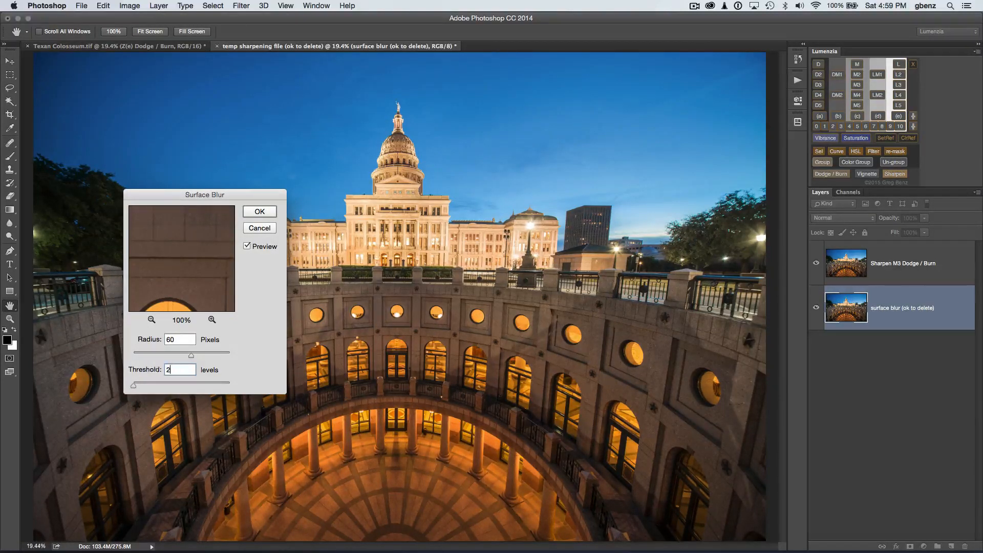
pyautogui.write('0')
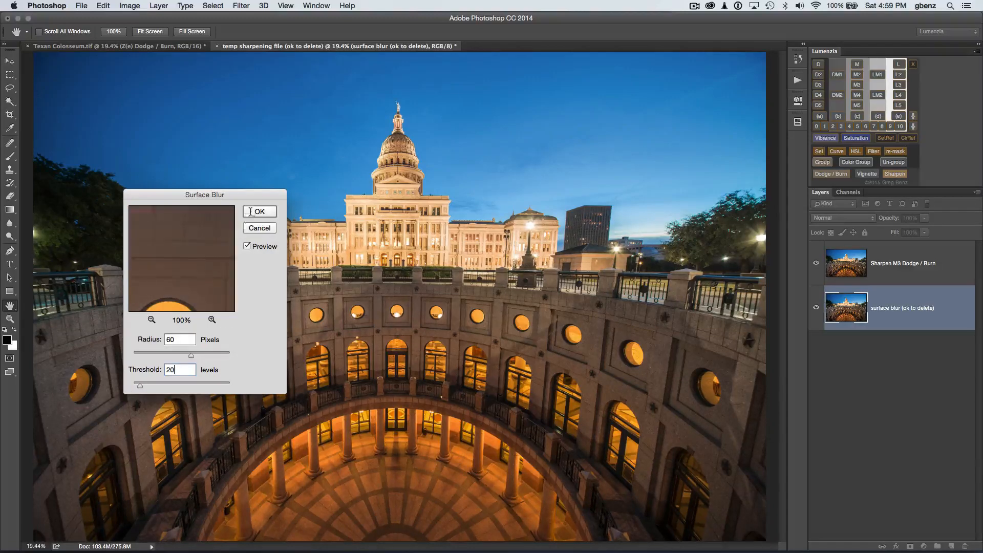
pyautogui.click(258, 211)
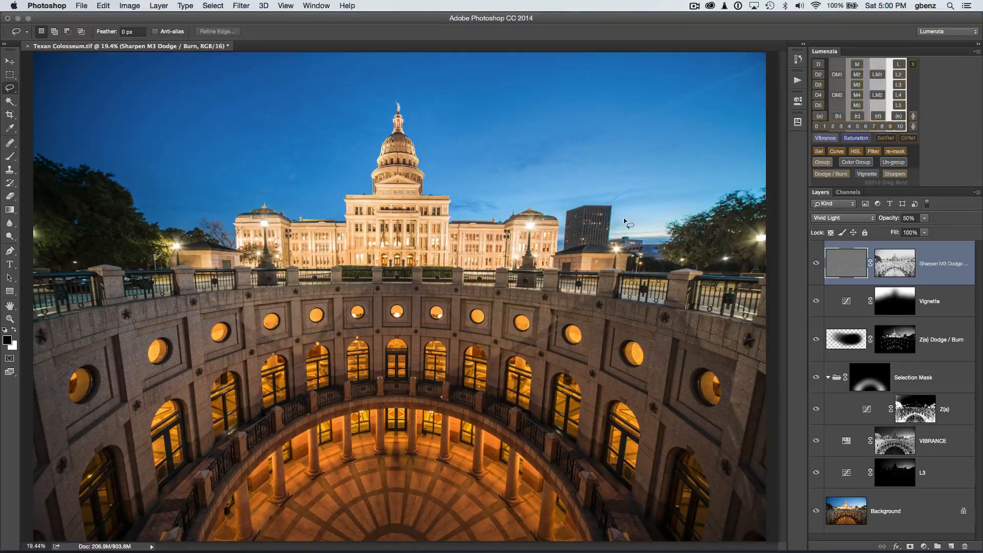
# Step: Compare the sharpening on the zoomed-in tall building, then raise the layer's opacity to 93%
pyautogui.click(653, 329)
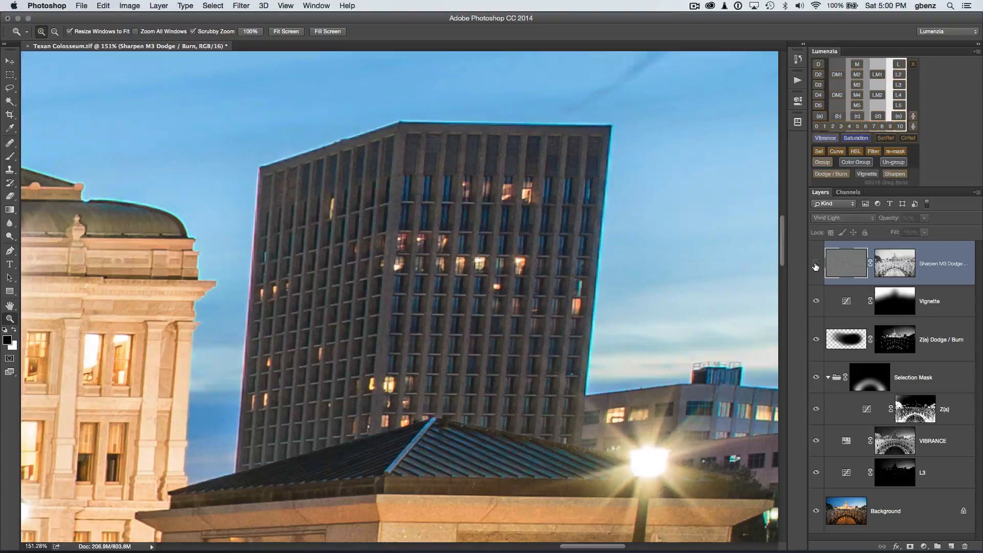
pyautogui.click(895, 263)
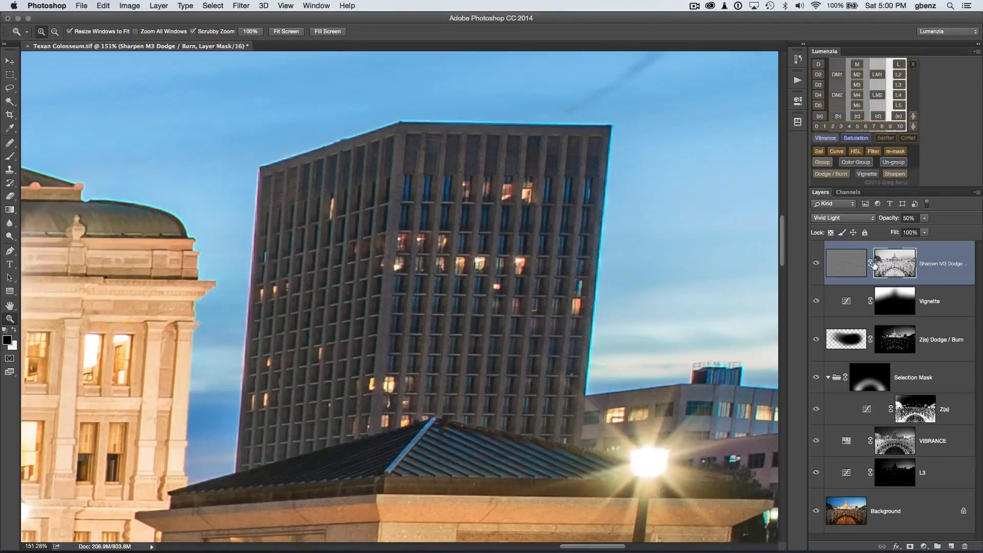
pyautogui.click(285, 31)
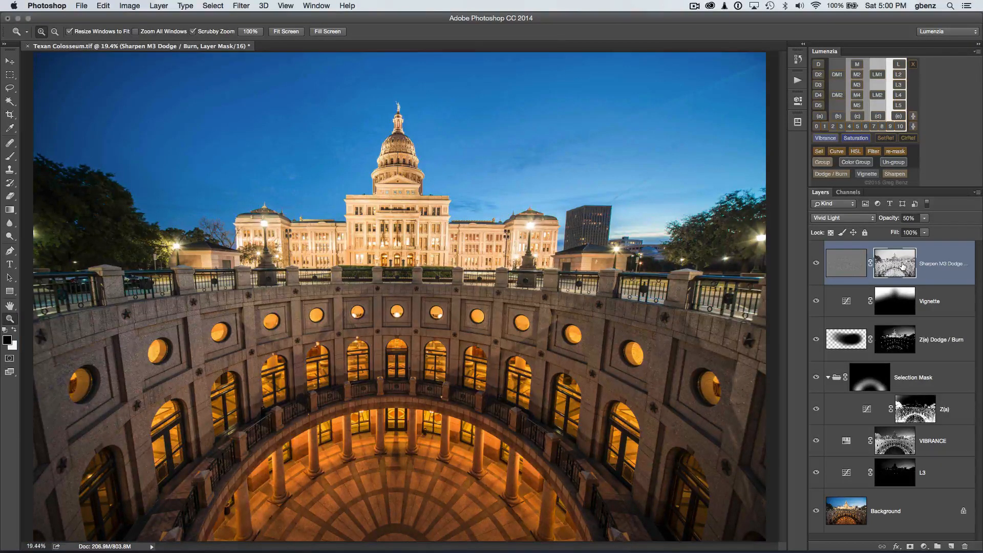
pyautogui.moveTo(896, 262)
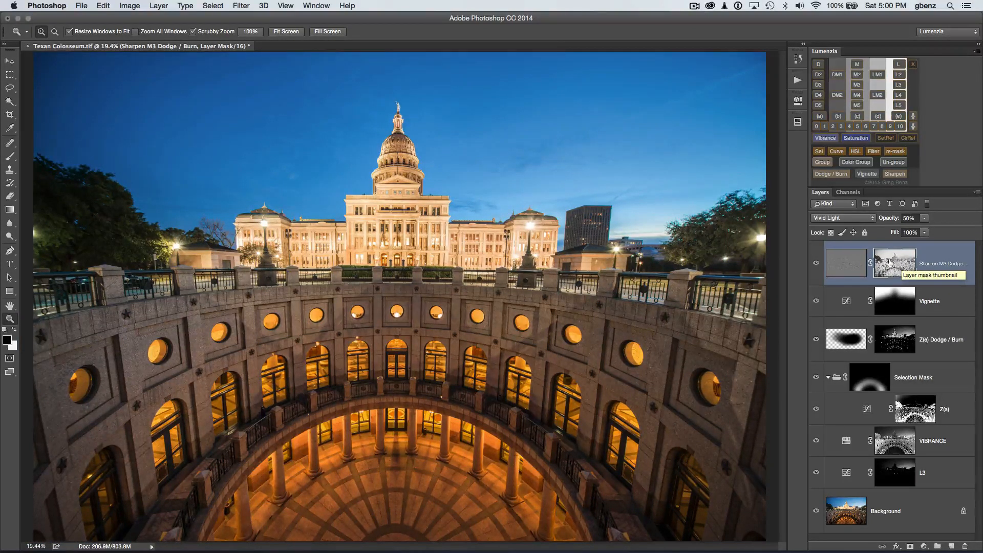
pyautogui.moveTo(895, 263)
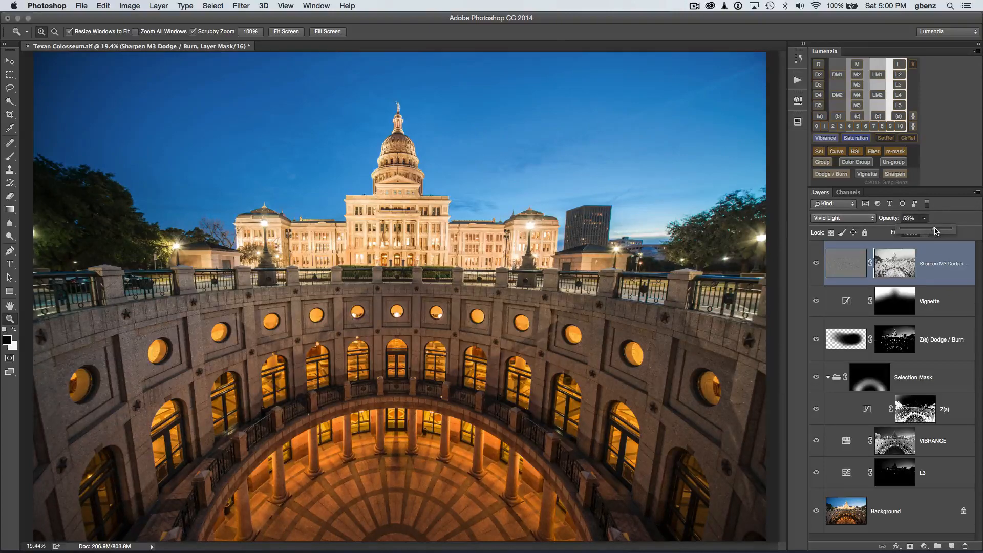
pyautogui.moveTo(934, 232); pyautogui.dragTo(949, 232)
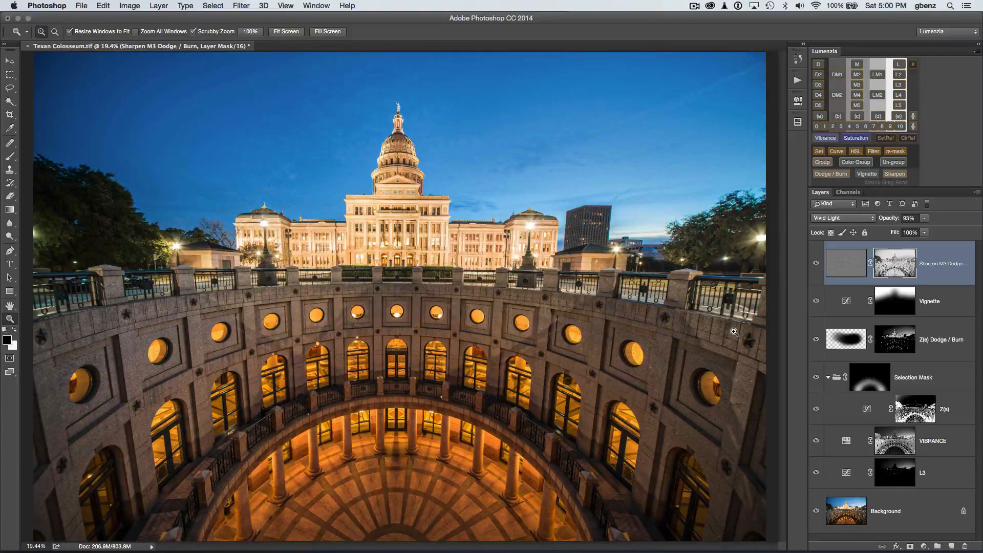
# Step: Select the Selection Mask group and ungroup it, leaving Z(a) with the group's mask
pyautogui.click(914, 377)
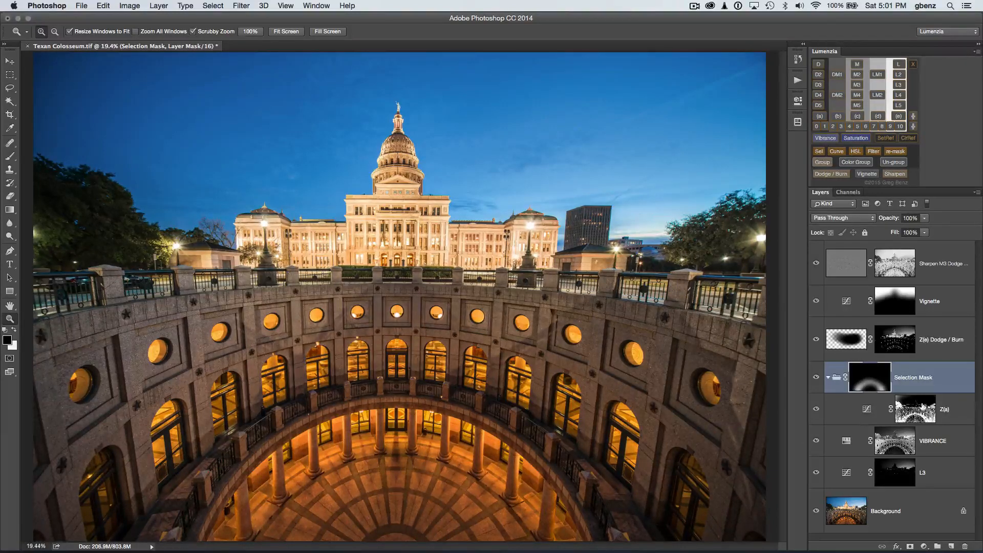
pyautogui.click(915, 408)
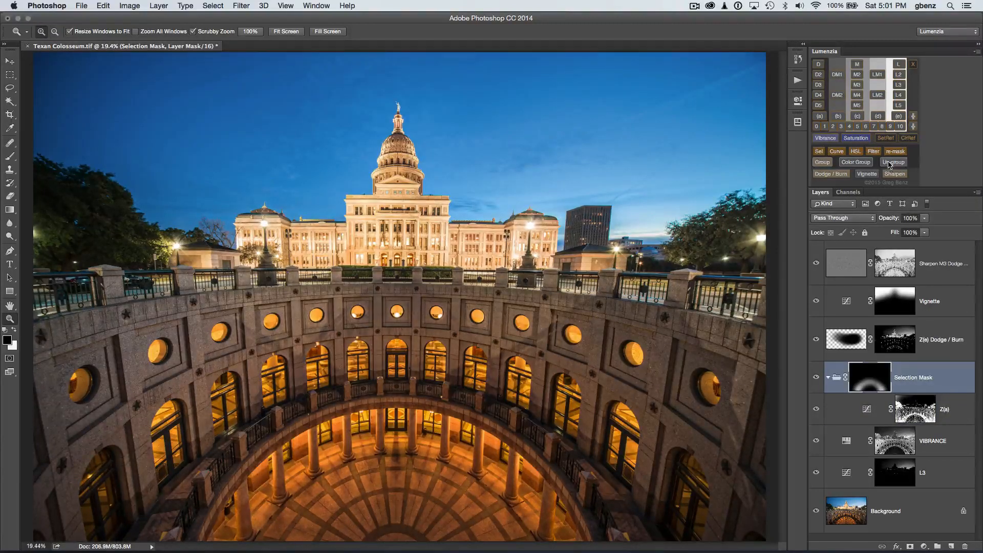
pyautogui.click(893, 162)
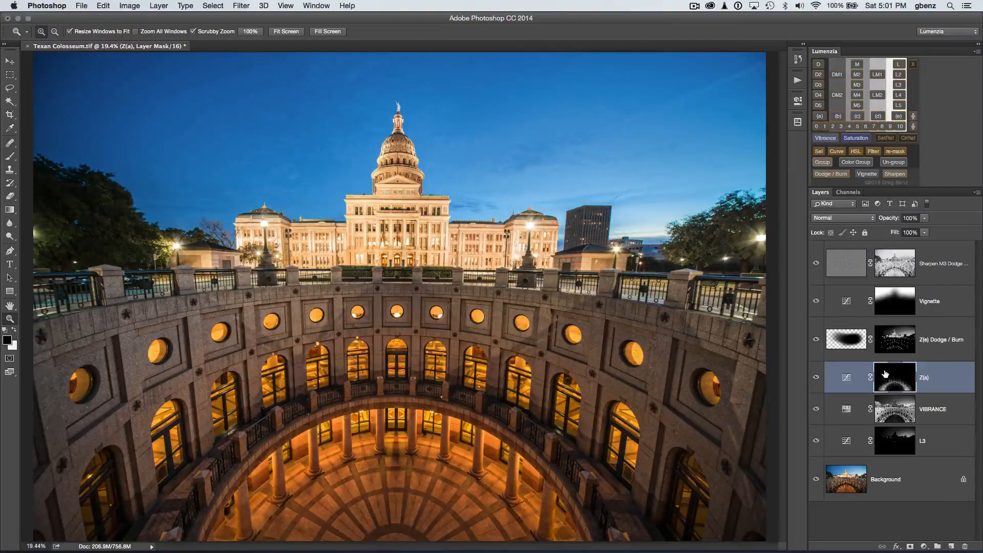
pyautogui.moveTo(894, 376)
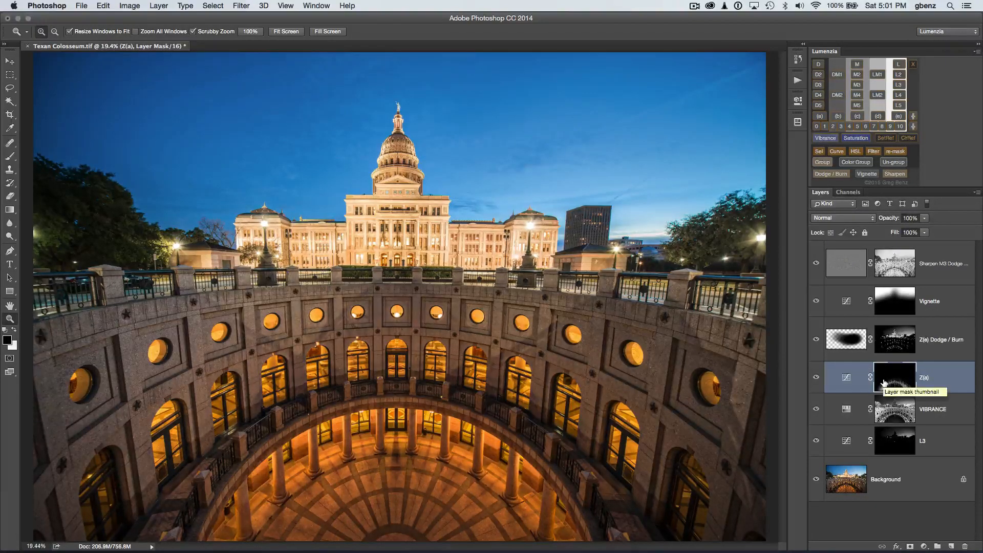